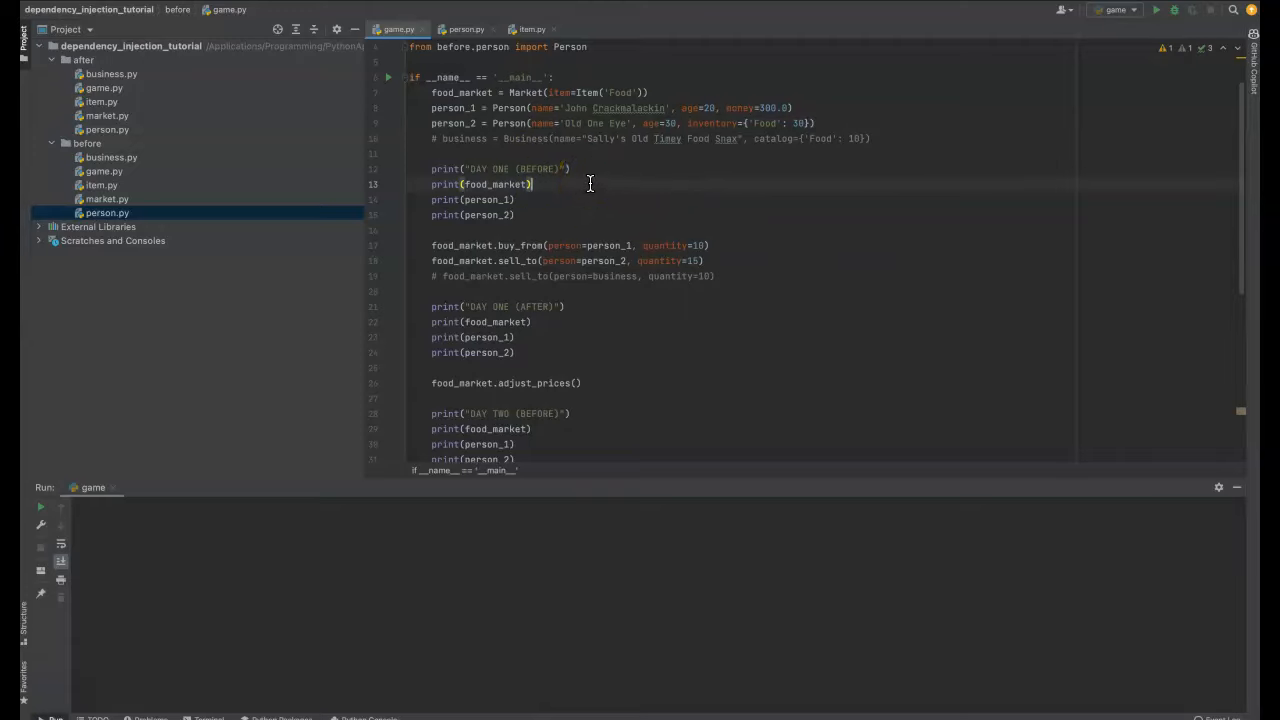
{"action": "mouse_move", "coordinate": [578, 174]}
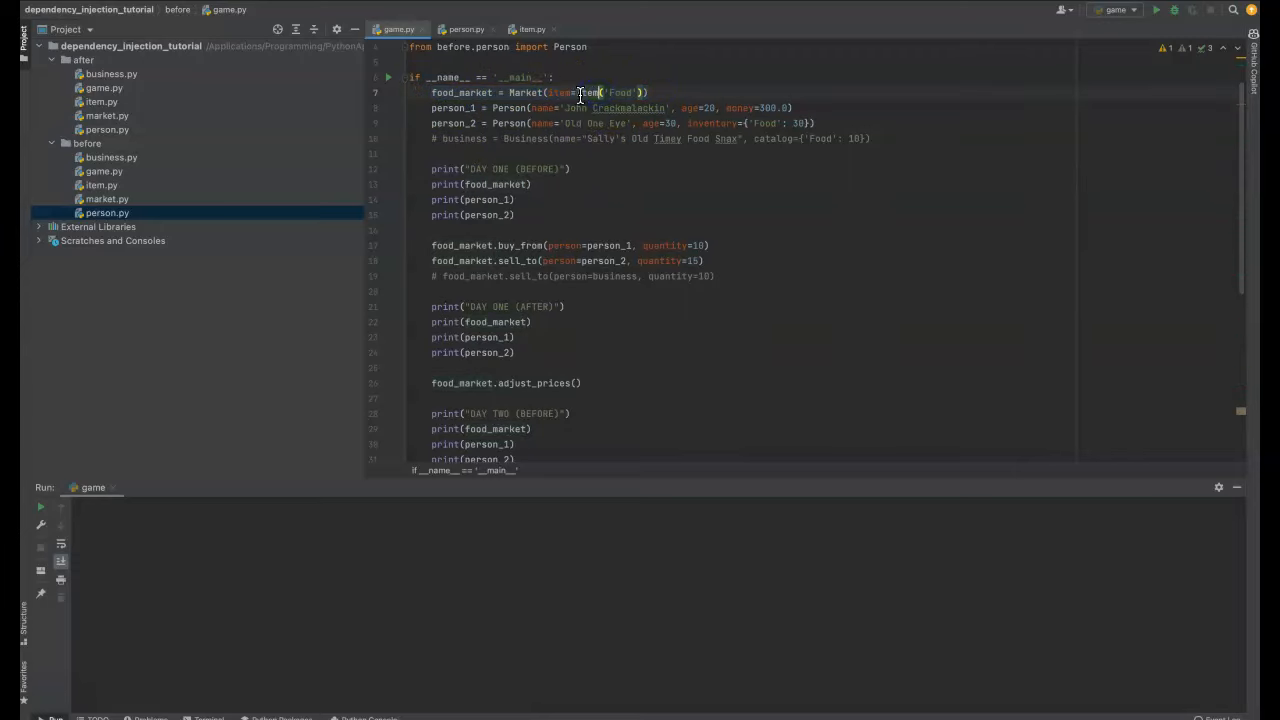
- Look at the Person class definition twice, returning to game.py each time
{"action": "left_click", "coordinate": [531, 28]}
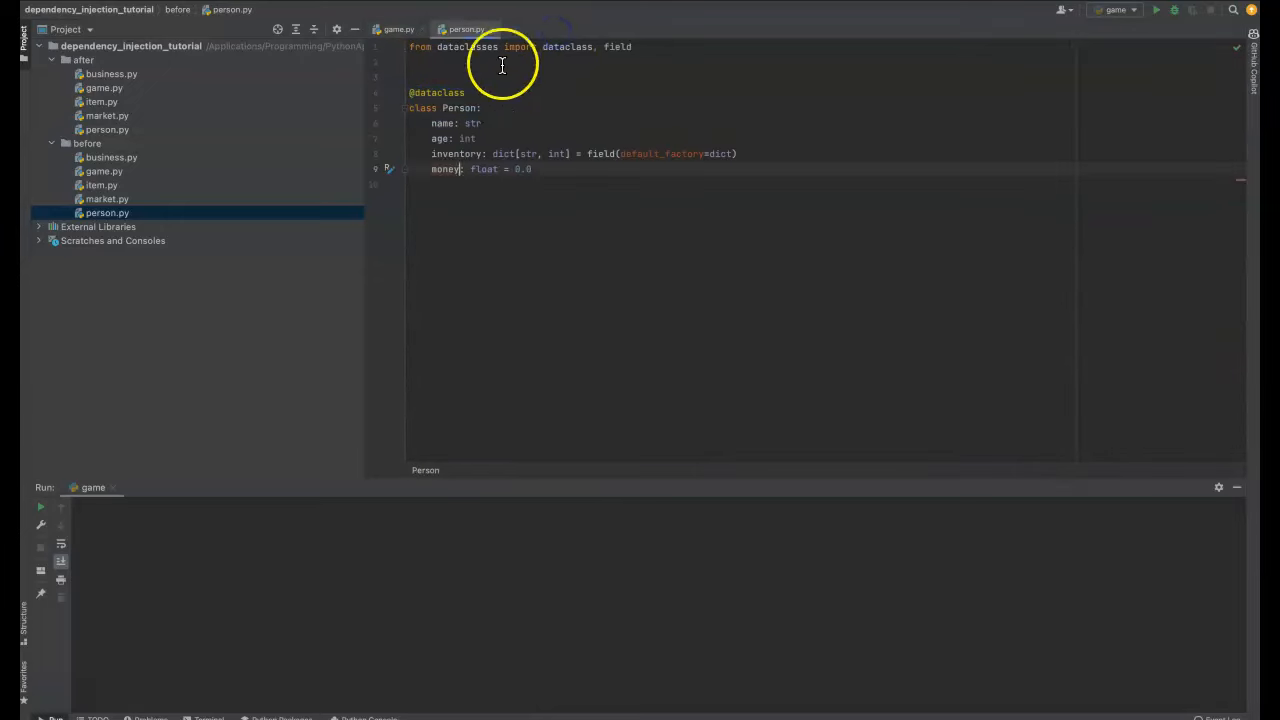
{"action": "left_click", "coordinate": [398, 28]}
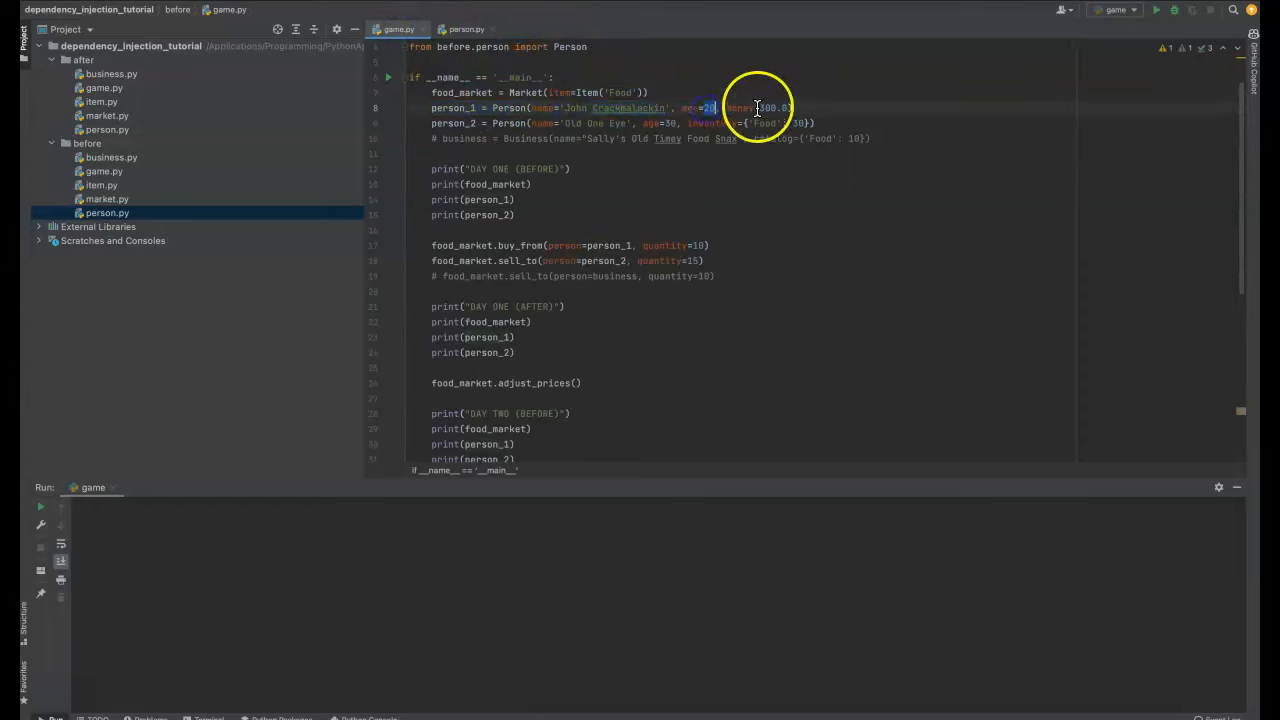
{"action": "left_click", "coordinate": [466, 28]}
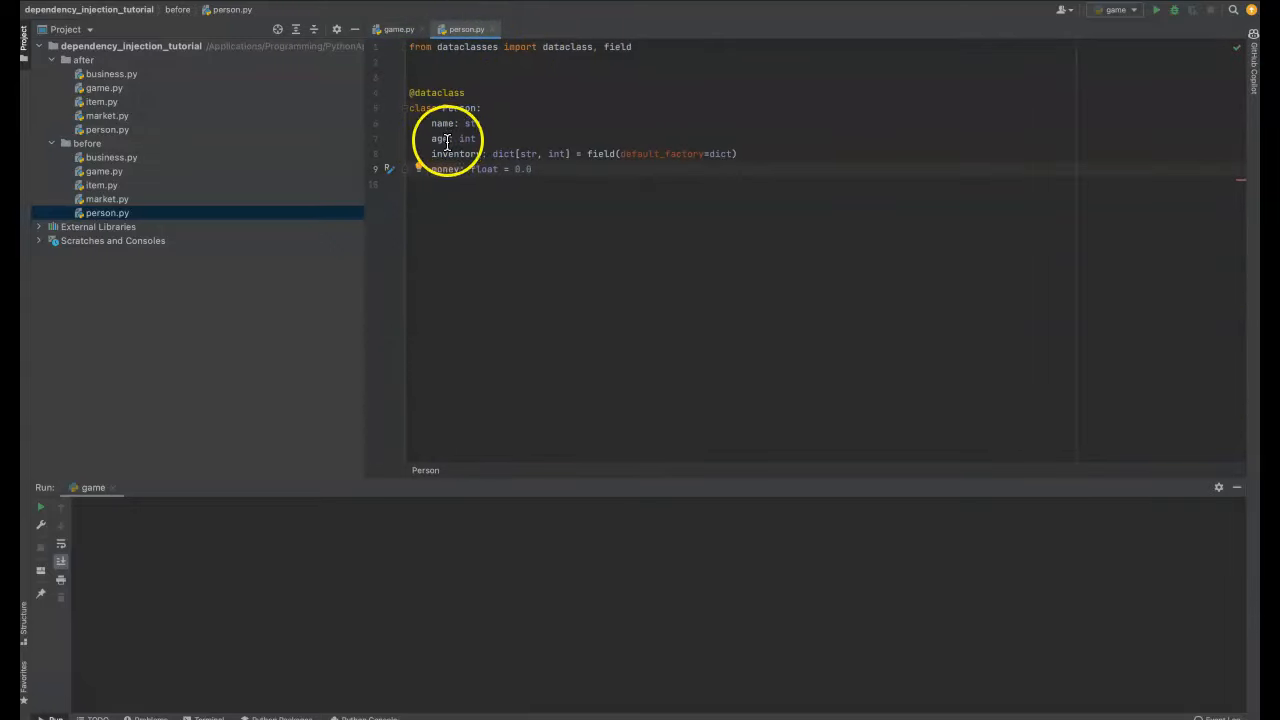
{"action": "left_click", "coordinate": [398, 28]}
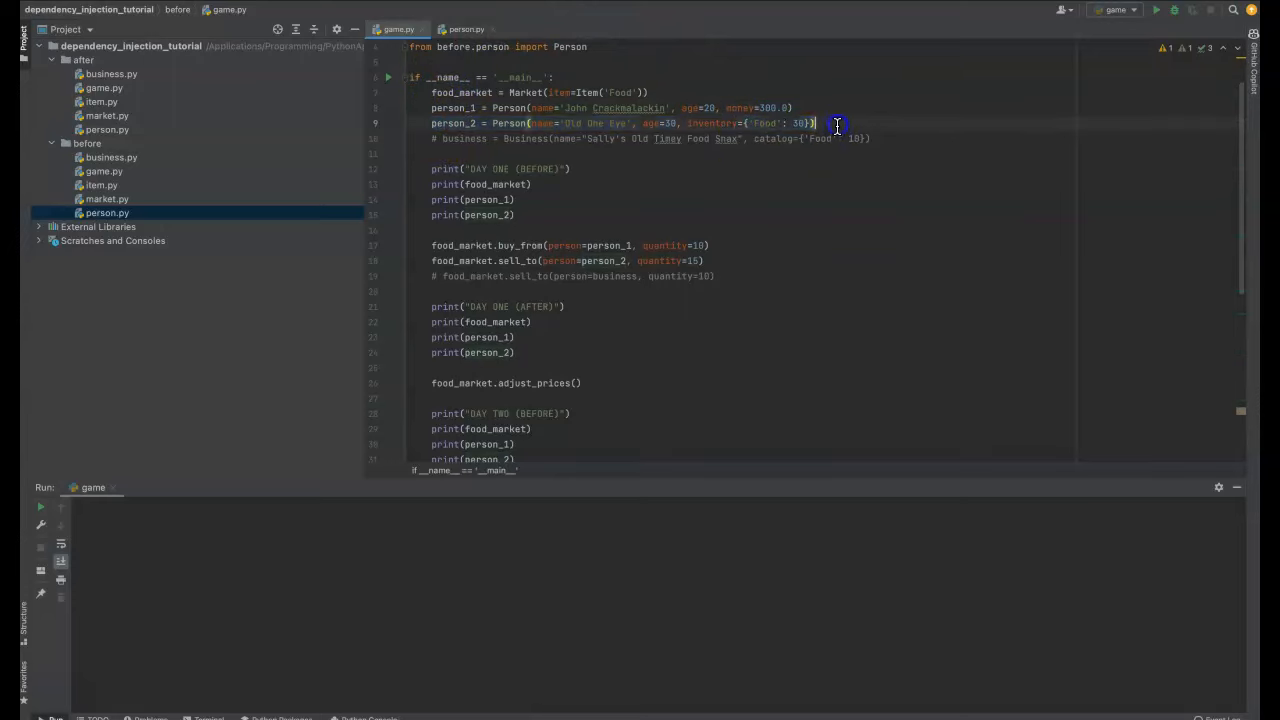
{"action": "mouse_move", "coordinate": [600, 124]}
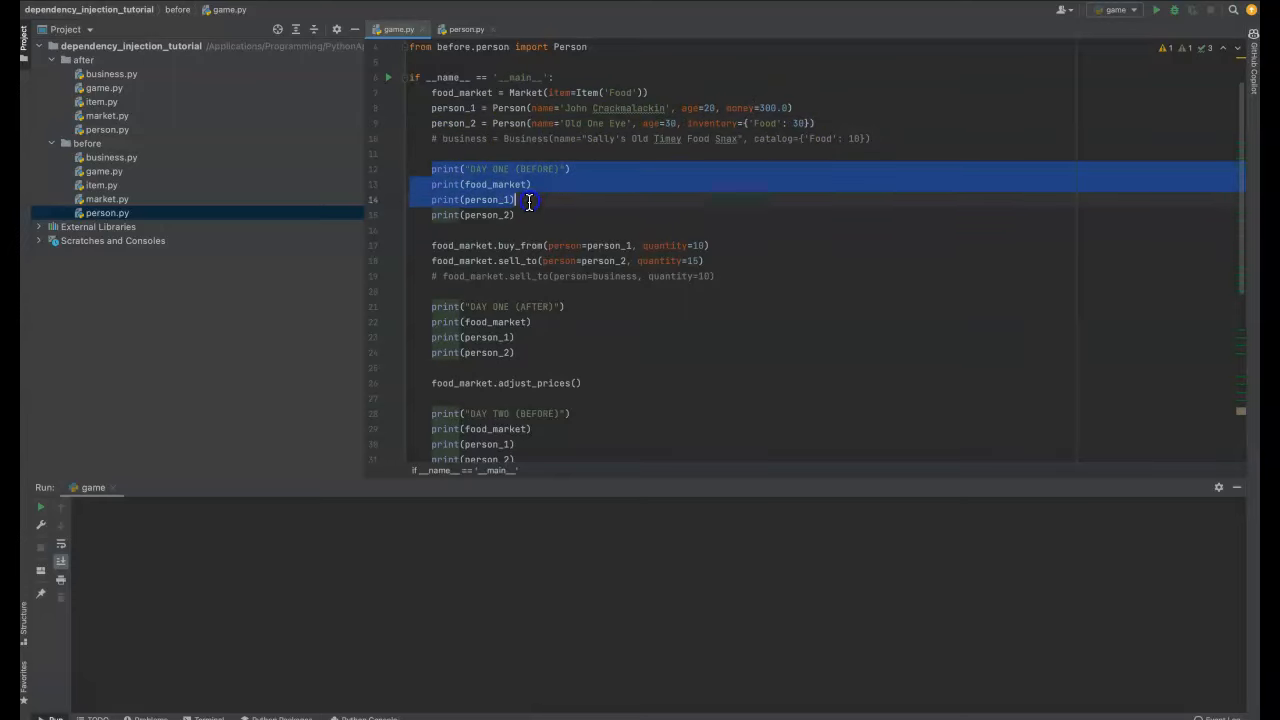
- Walk through game.py's starting money, day-one printouts and the adjust_prices call
{"action": "scroll", "scroll_direction": "down", "scroll_amount": 3}
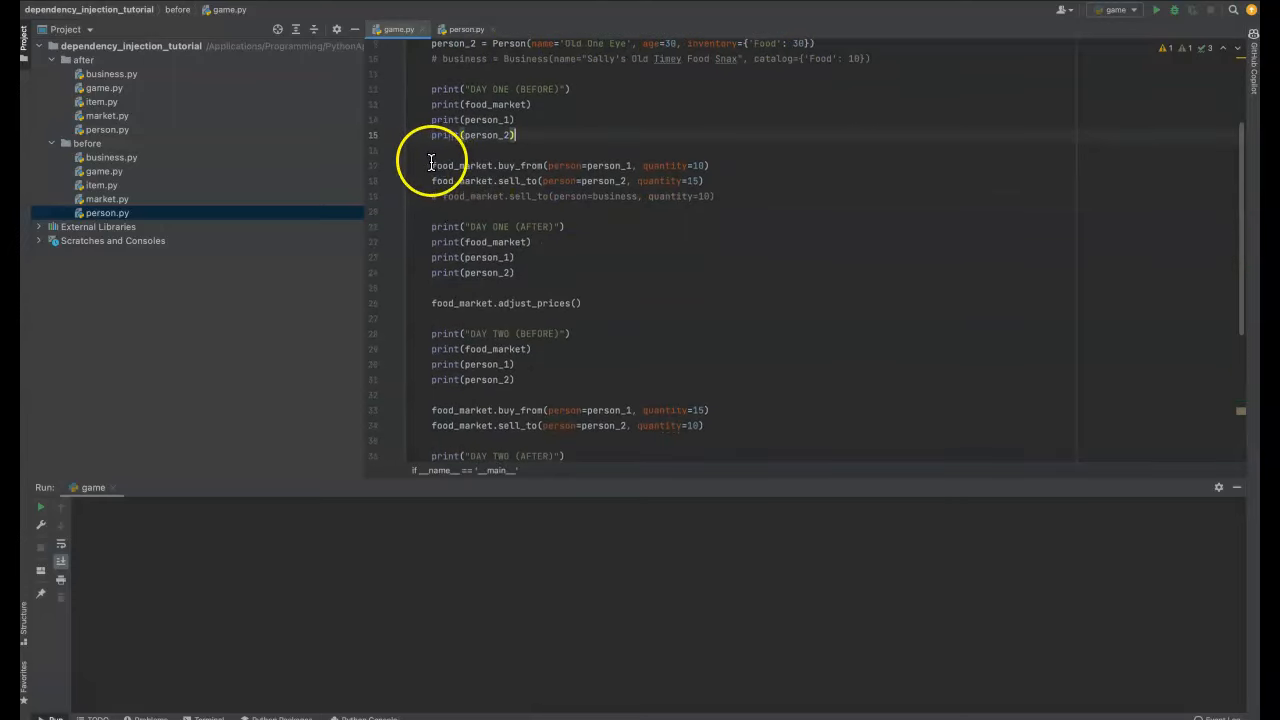
{"action": "double_click", "coordinate": [521, 165]}
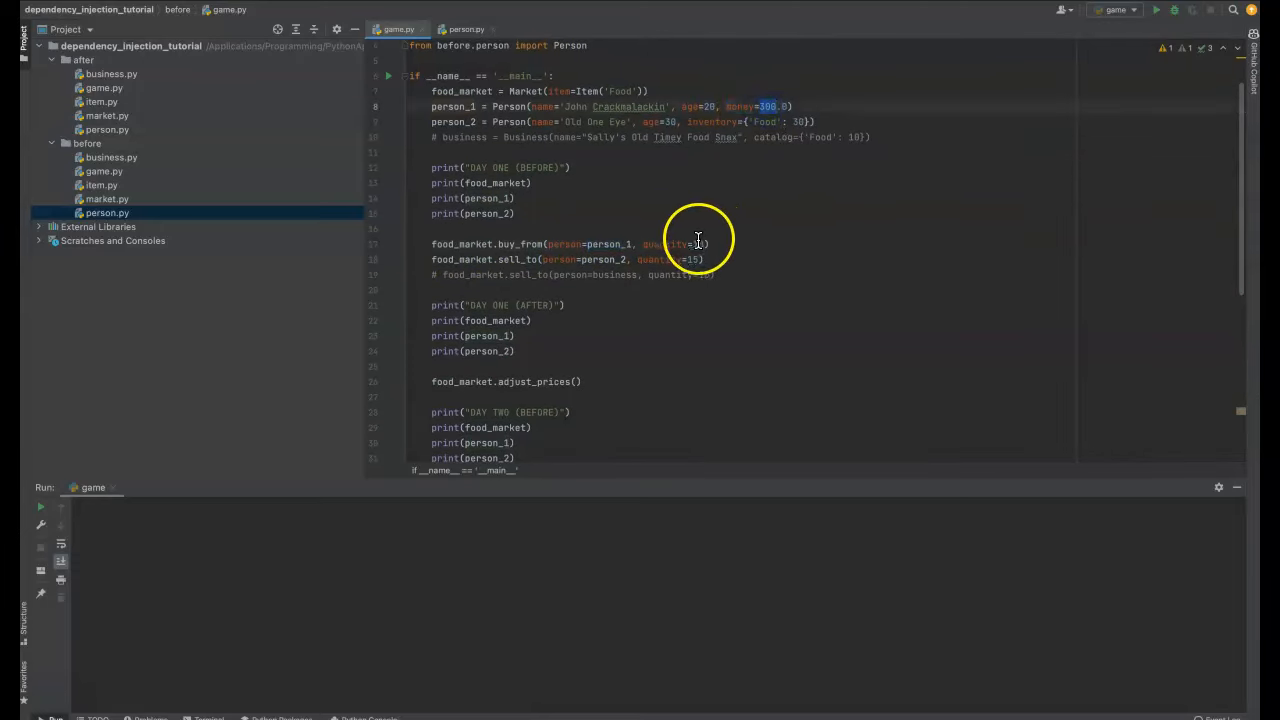
{"action": "scroll", "scroll_direction": "down", "scroll_amount": 3}
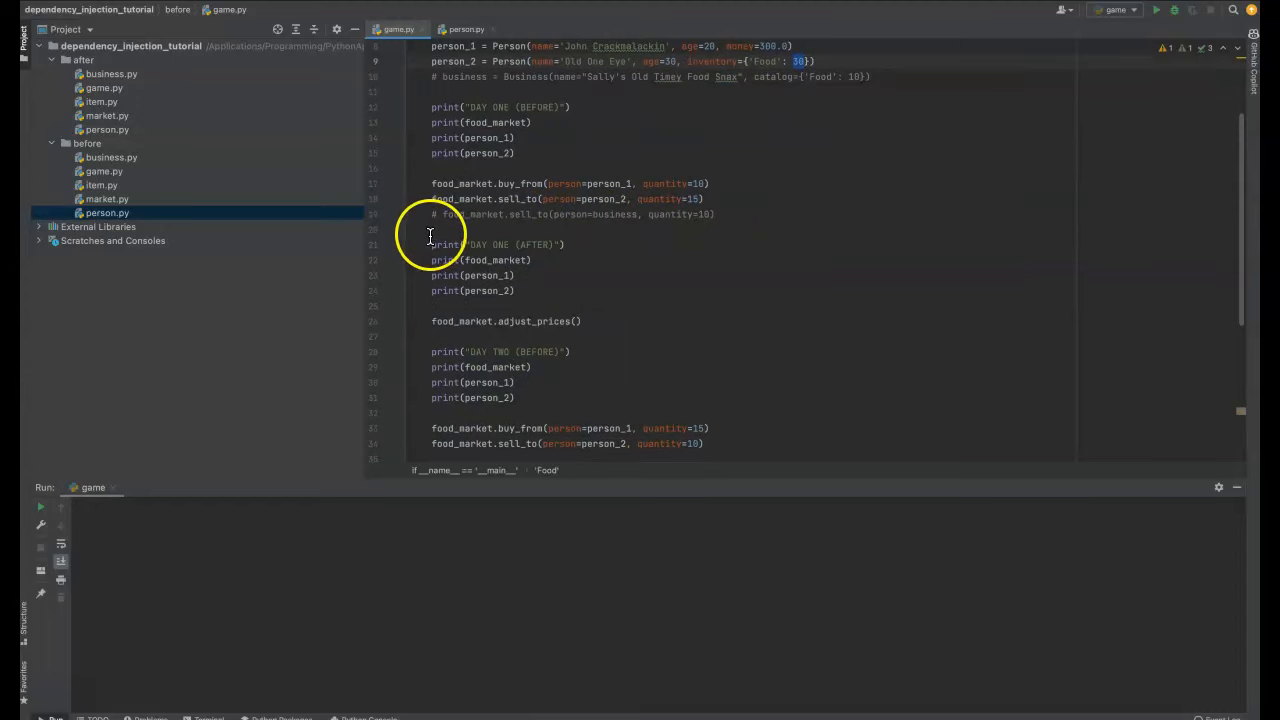
{"action": "scroll", "scroll_direction": "down", "scroll_amount": 3}
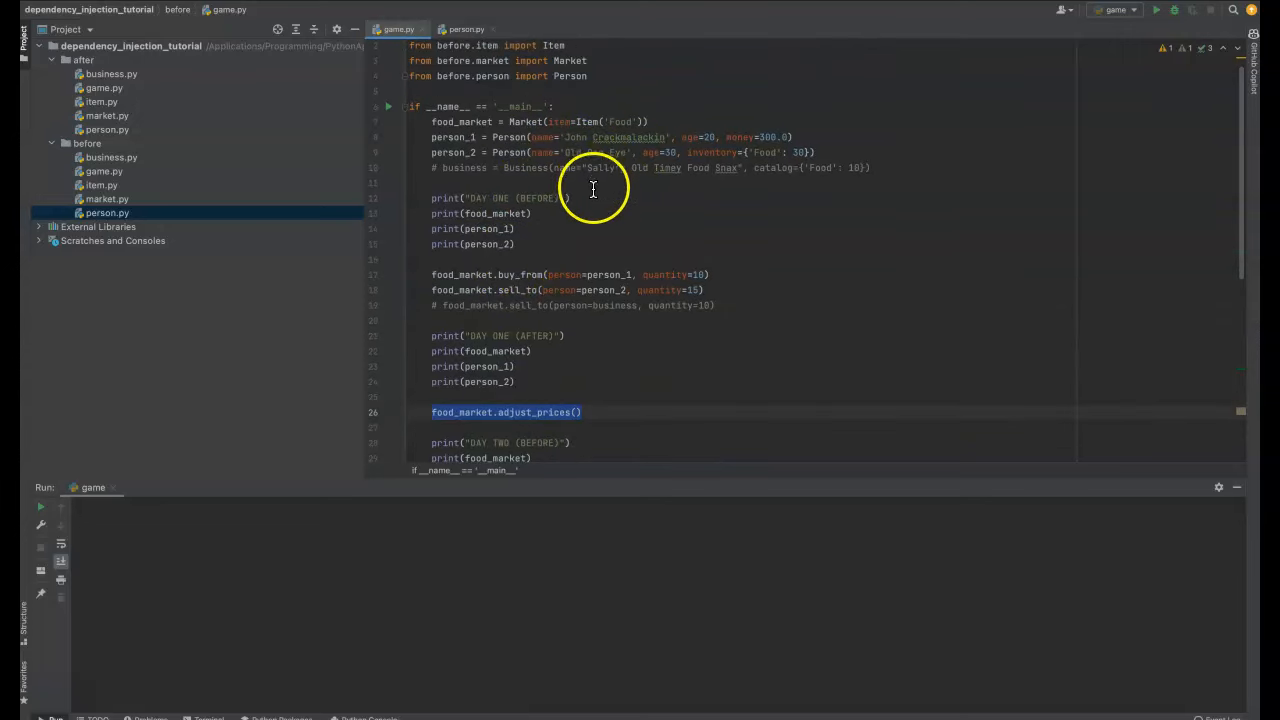
{"action": "mouse_move", "coordinate": [661, 221]}
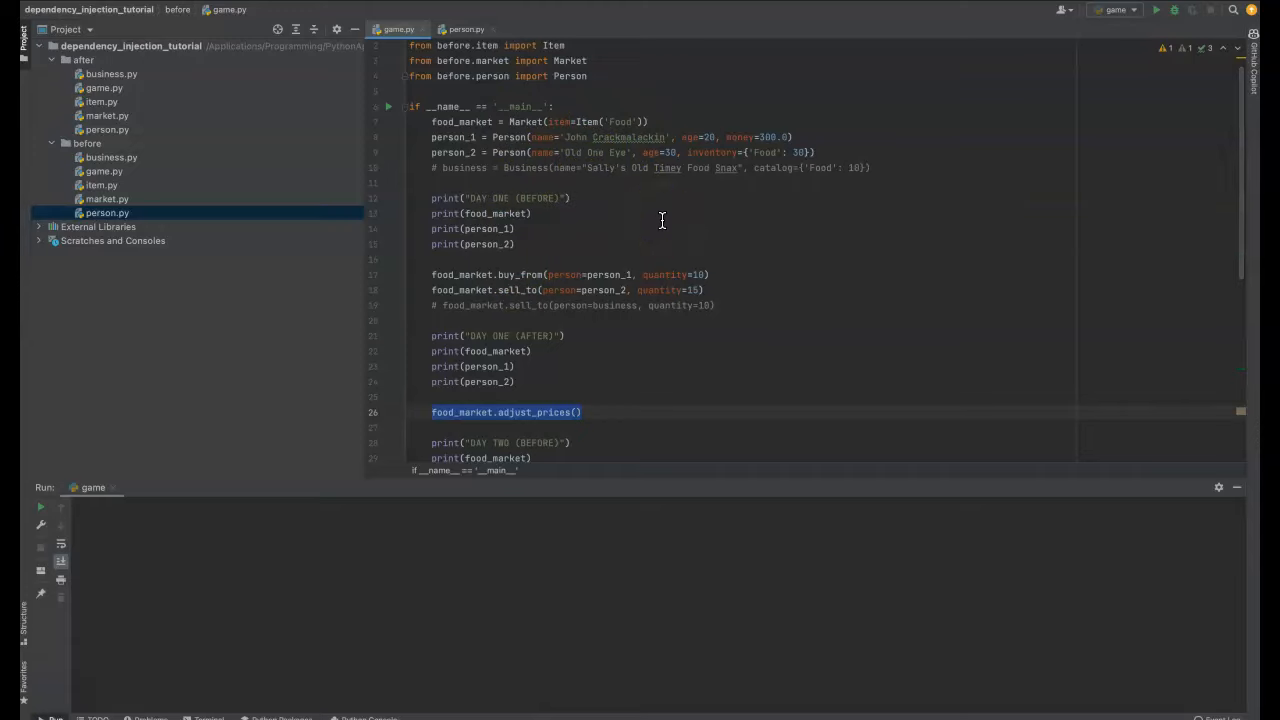
{"action": "scroll", "scroll_direction": "down", "scroll_amount": 3}
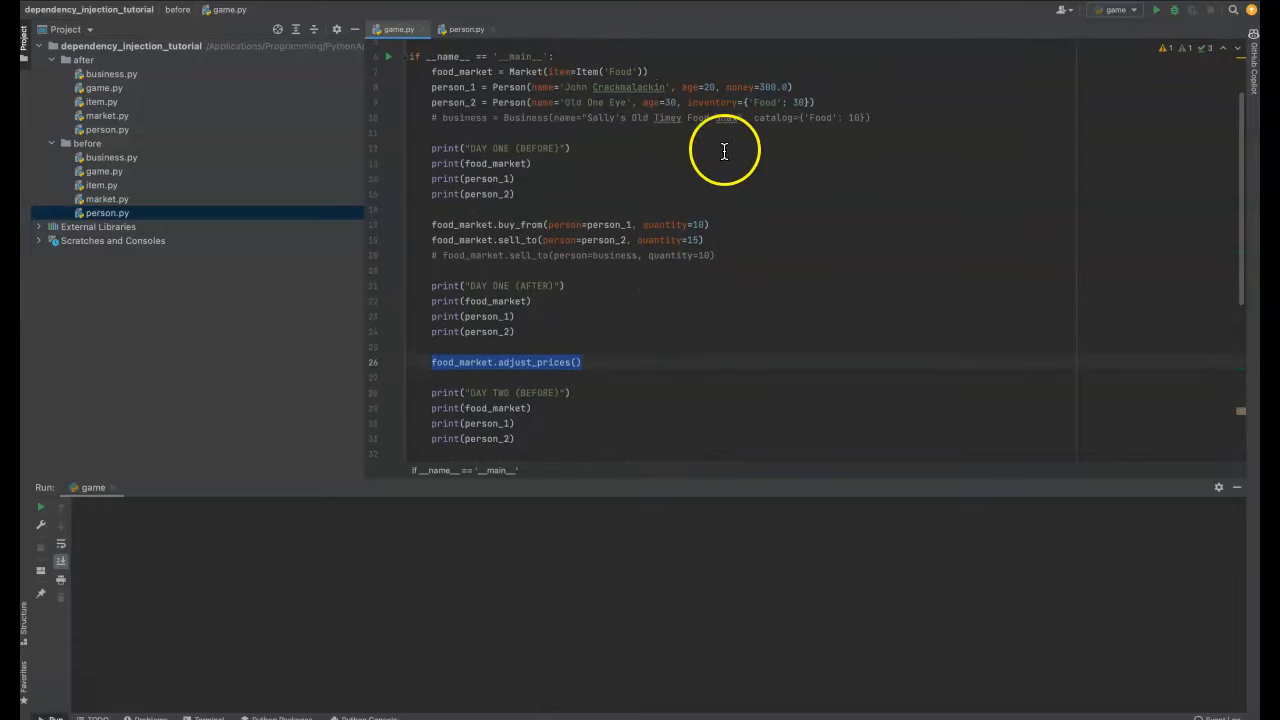
{"action": "left_click", "coordinate": [693, 240]}
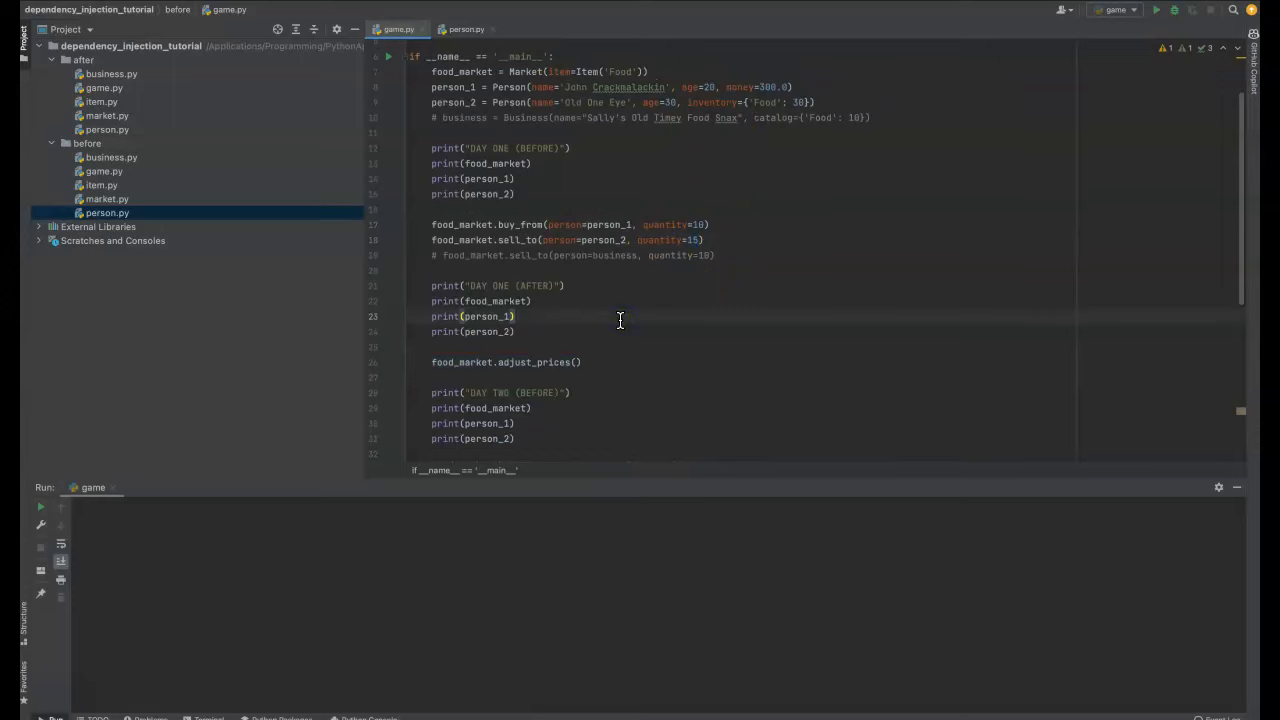
{"action": "double_click", "coordinate": [534, 362]}
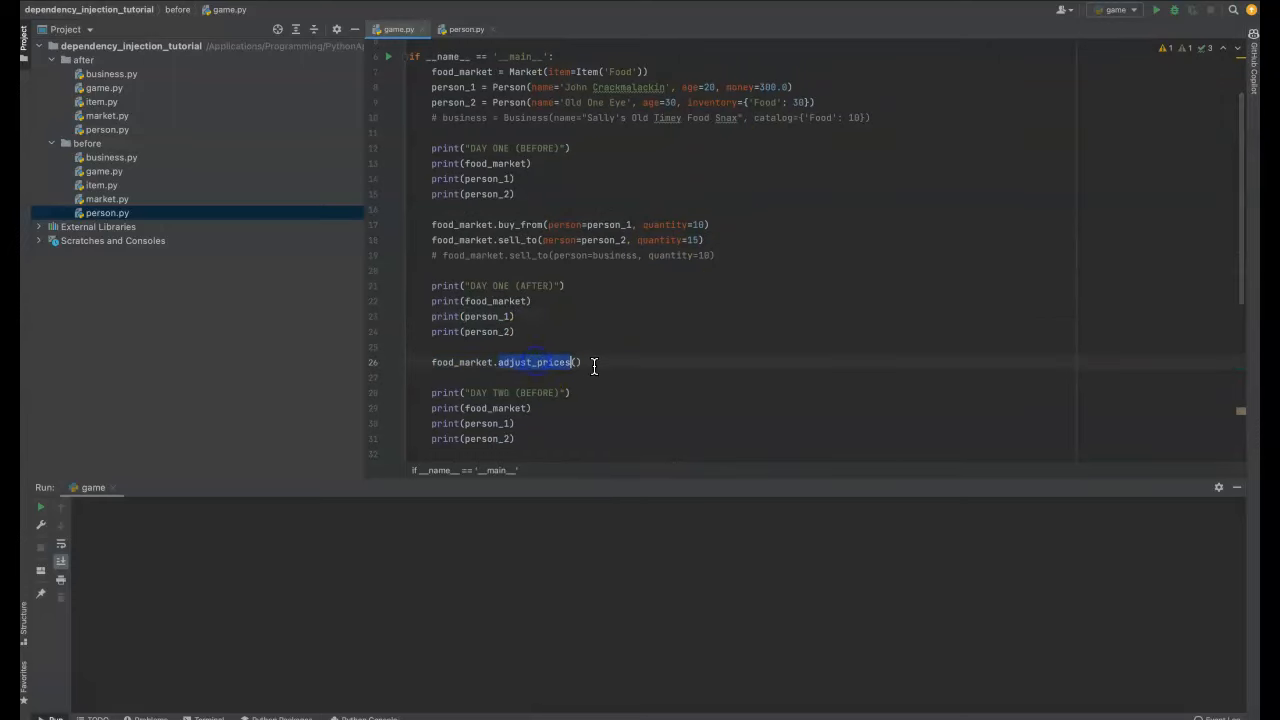
{"action": "scroll", "scroll_direction": "down", "scroll_amount": 3}
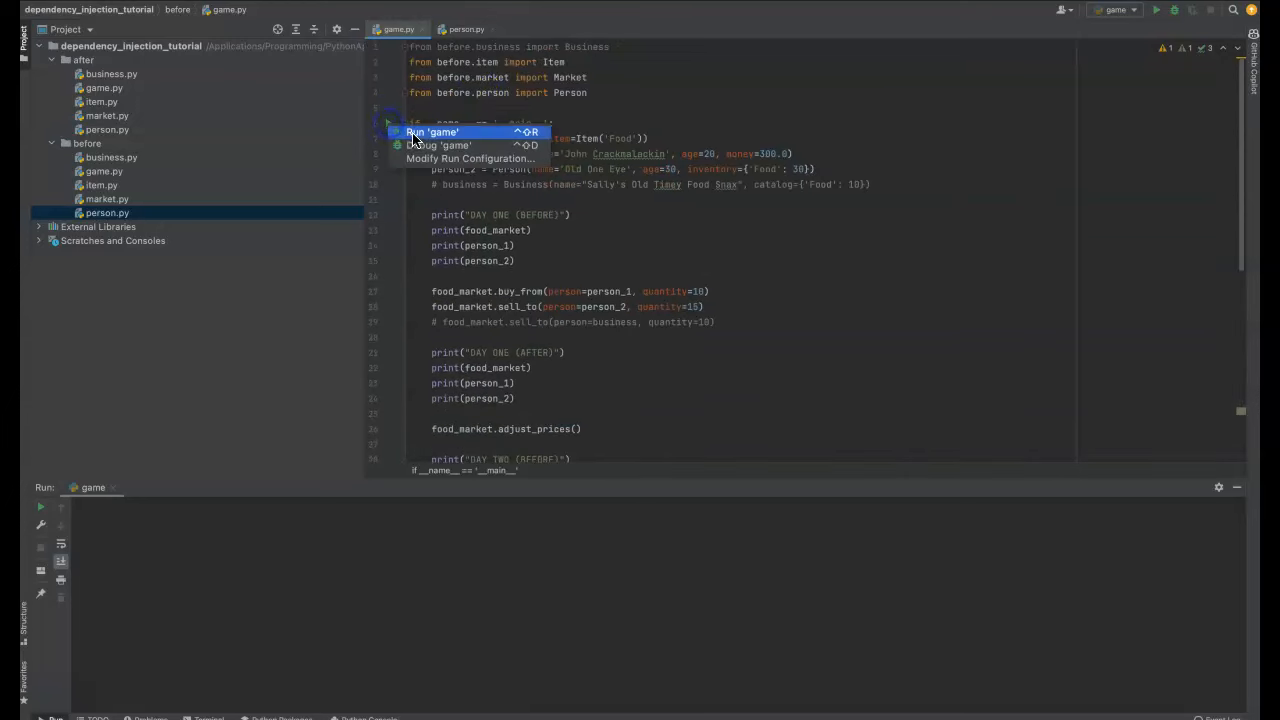
- Run 'game' and check day-three money and food inventory values in the output
{"action": "left_click", "coordinate": [431, 131]}
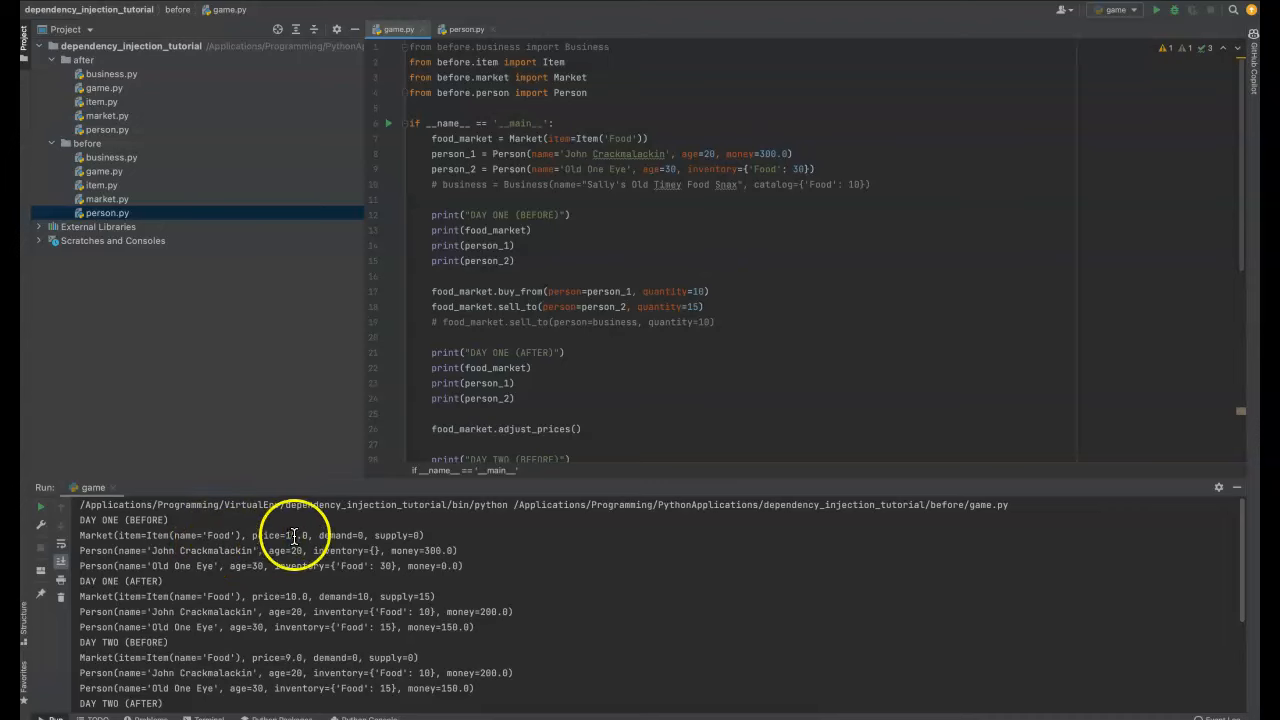
{"action": "scroll", "scroll_direction": "down", "scroll_amount": 3}
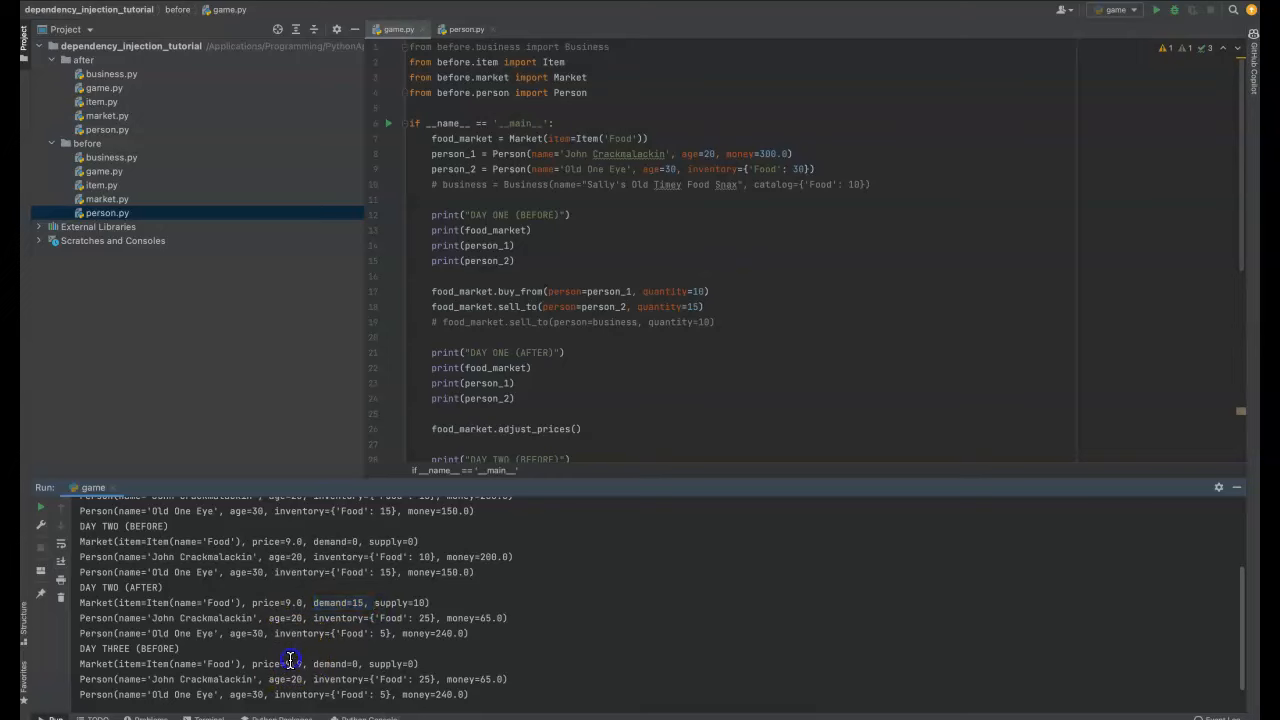
{"action": "scroll", "scroll_direction": "down", "scroll_amount": 3}
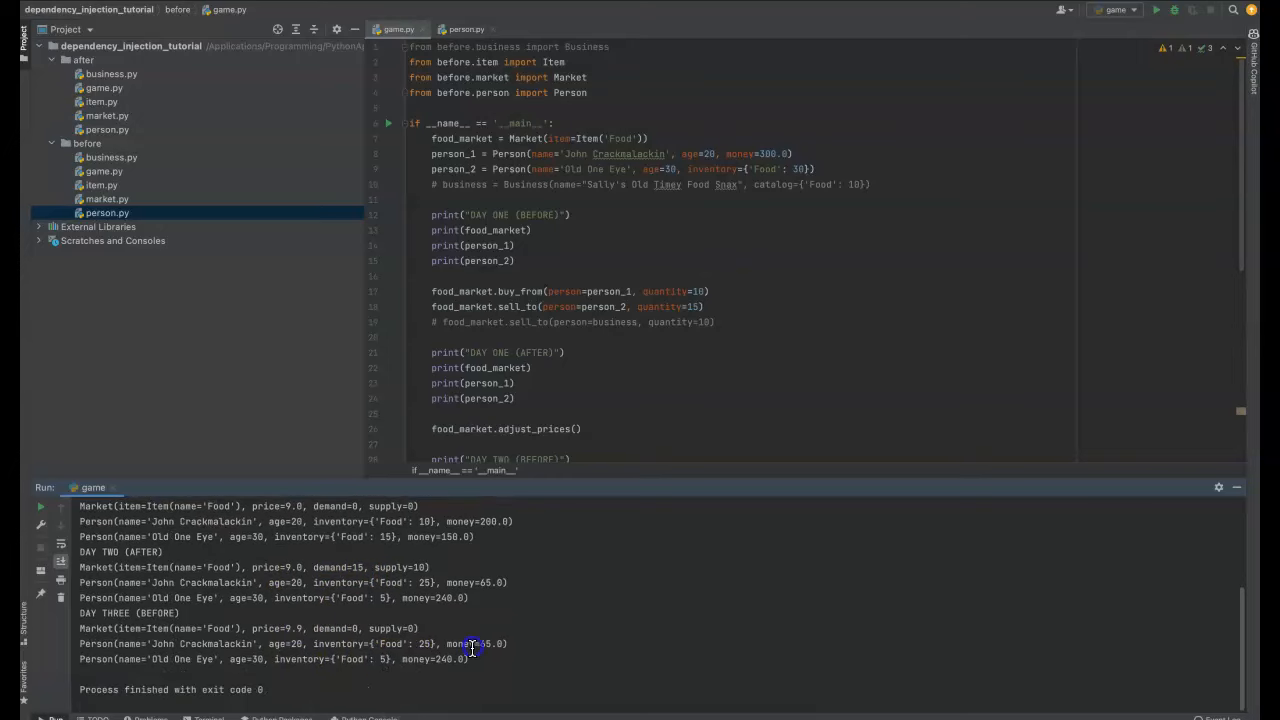
{"action": "double_click", "coordinate": [486, 643]}
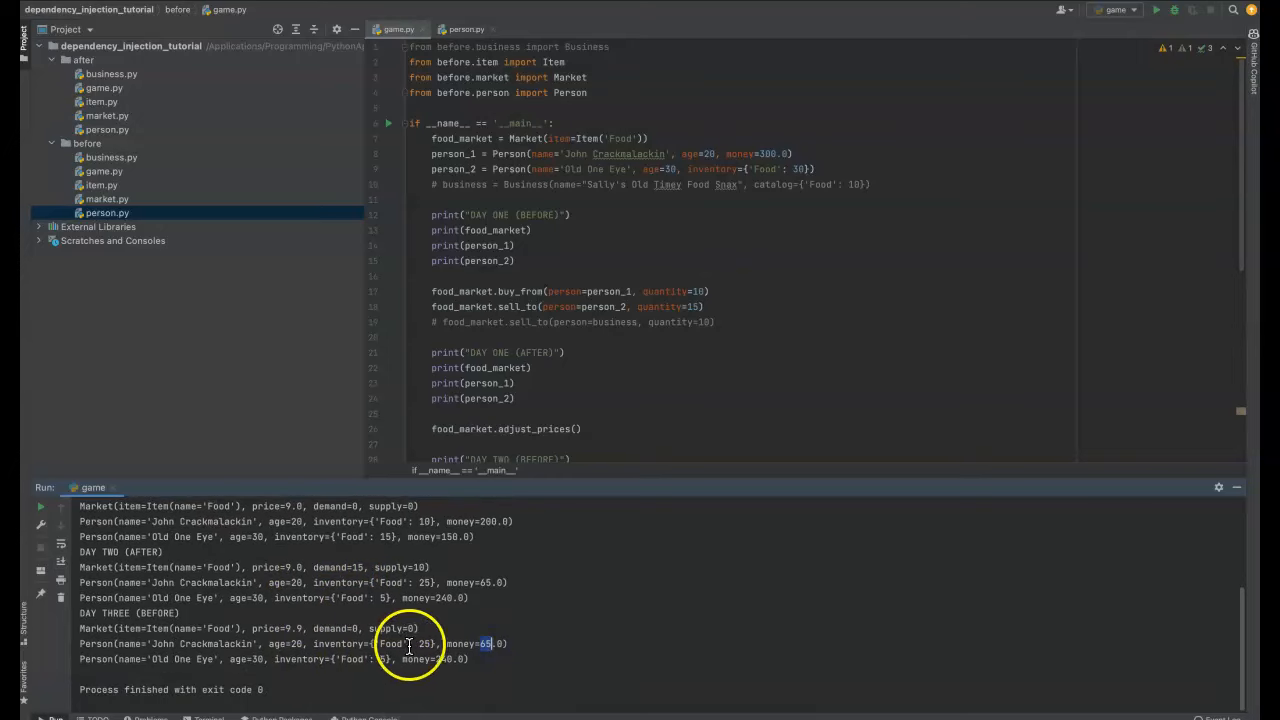
{"action": "double_click", "coordinate": [350, 659]}
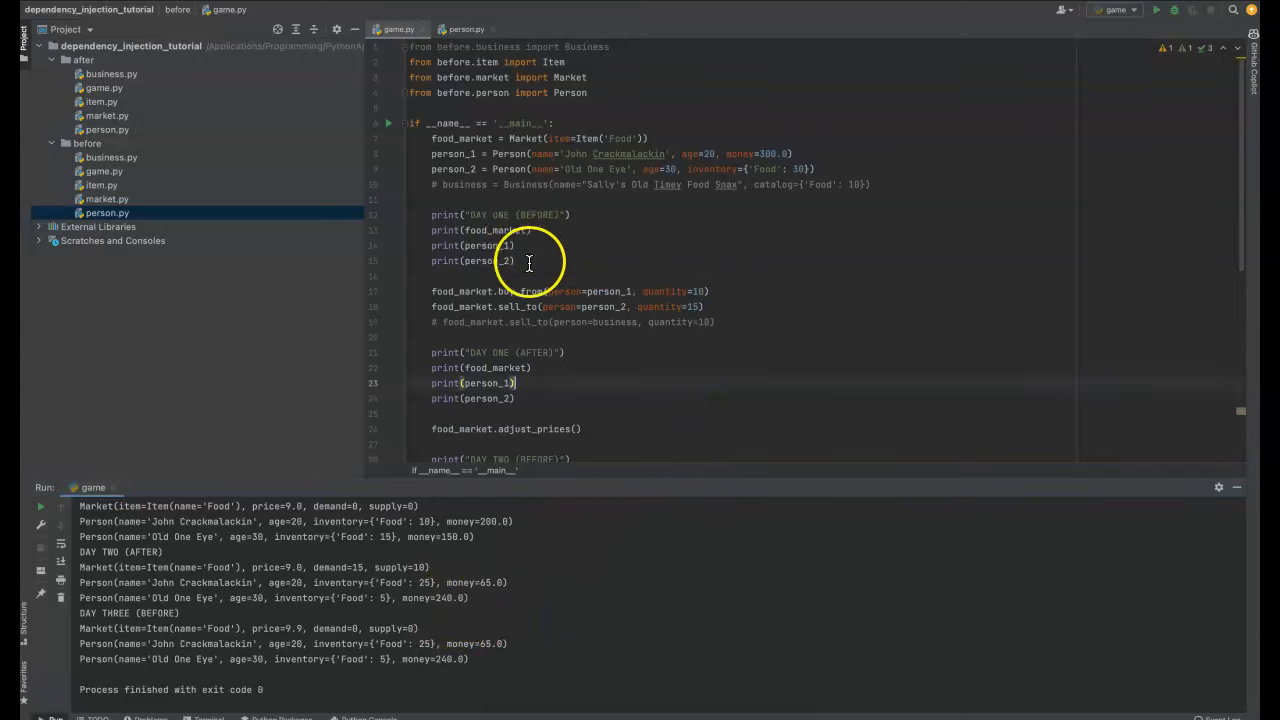
{"action": "double_click", "coordinate": [107, 199]}
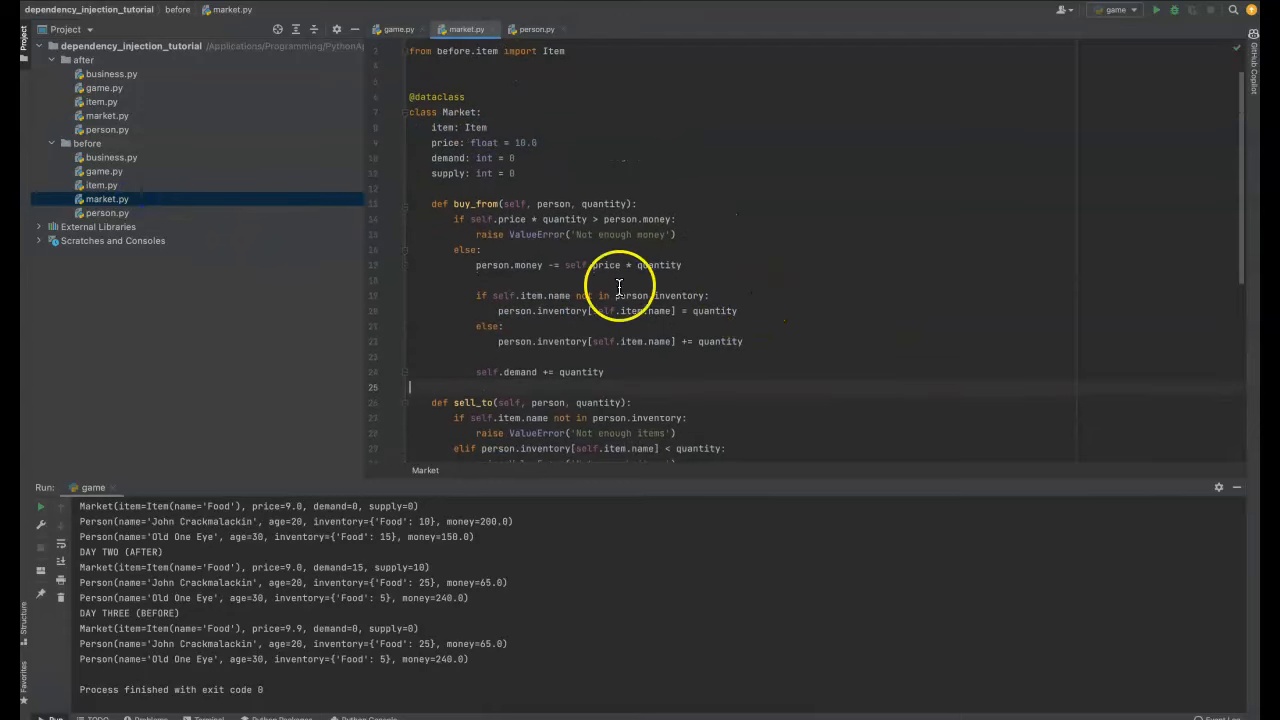
- Examine buy_from's affordability check, not-enough-money error and every use of person
{"action": "left_click", "coordinate": [107, 212]}
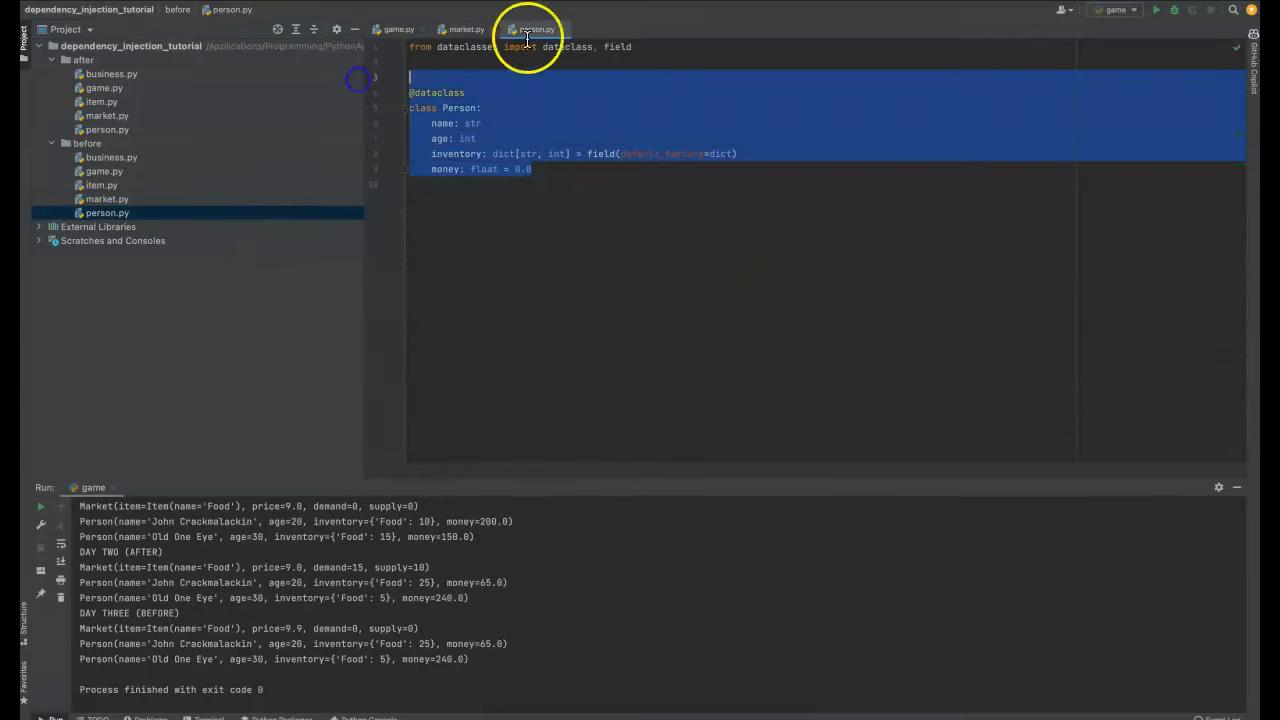
{"action": "left_click", "coordinate": [465, 29]}
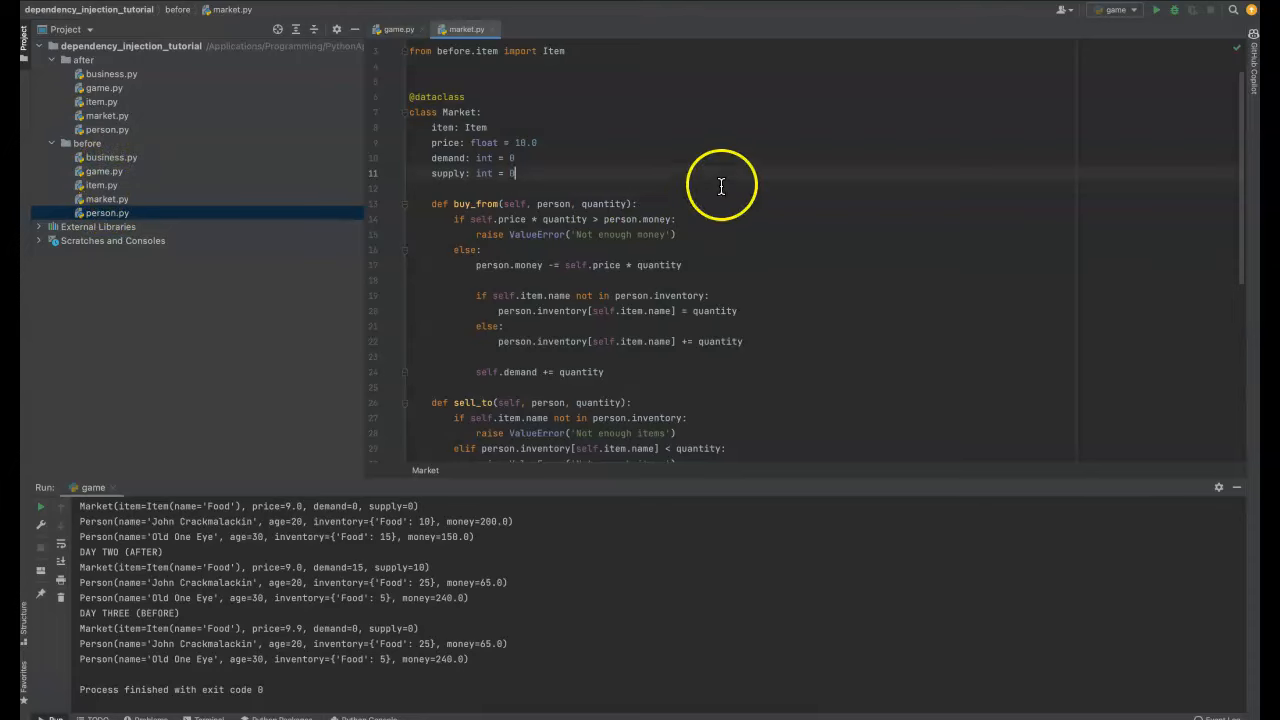
{"action": "scroll", "scroll_direction": "down", "scroll_amount": 3}
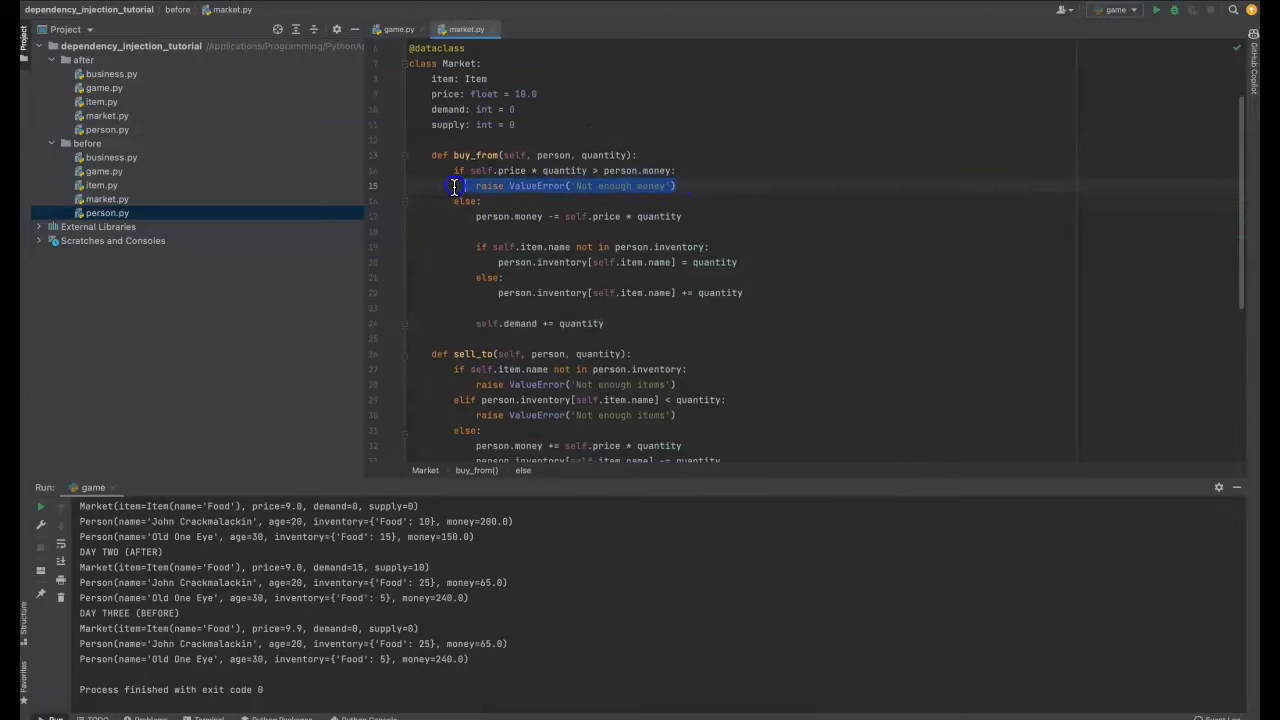
{"action": "left_click", "coordinate": [485, 201]}
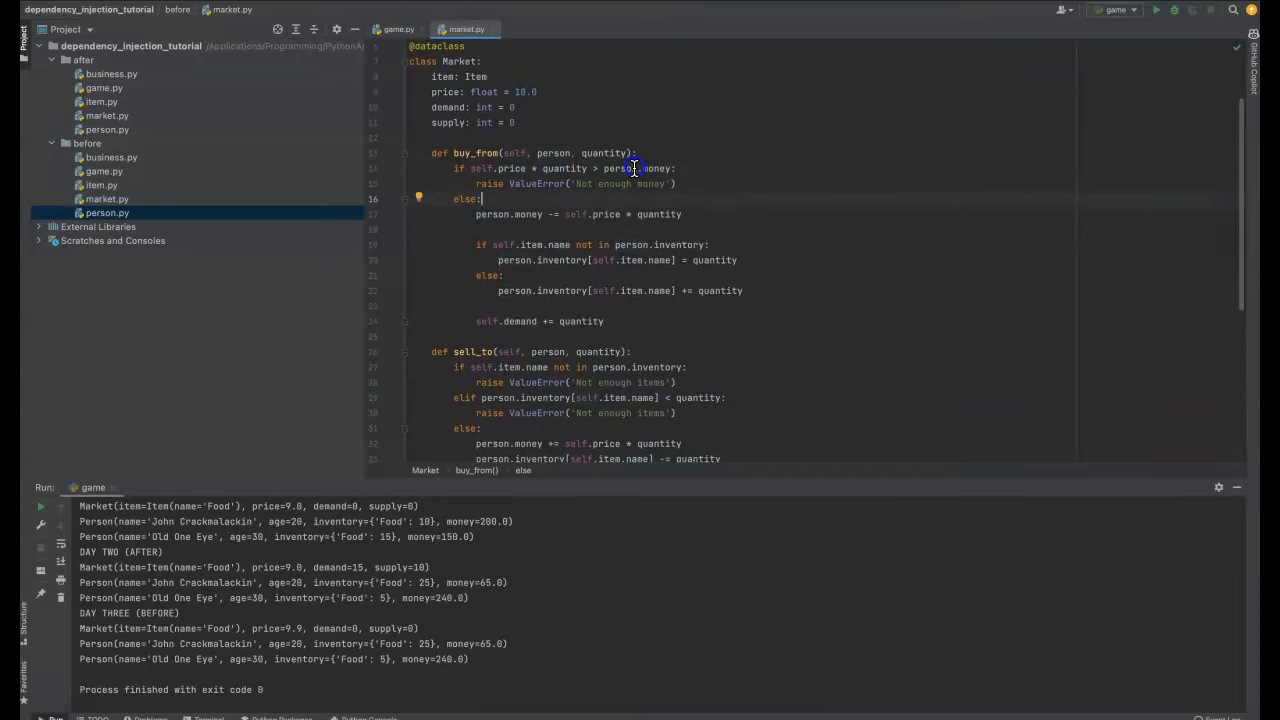
{"action": "double_click", "coordinate": [619, 168]}
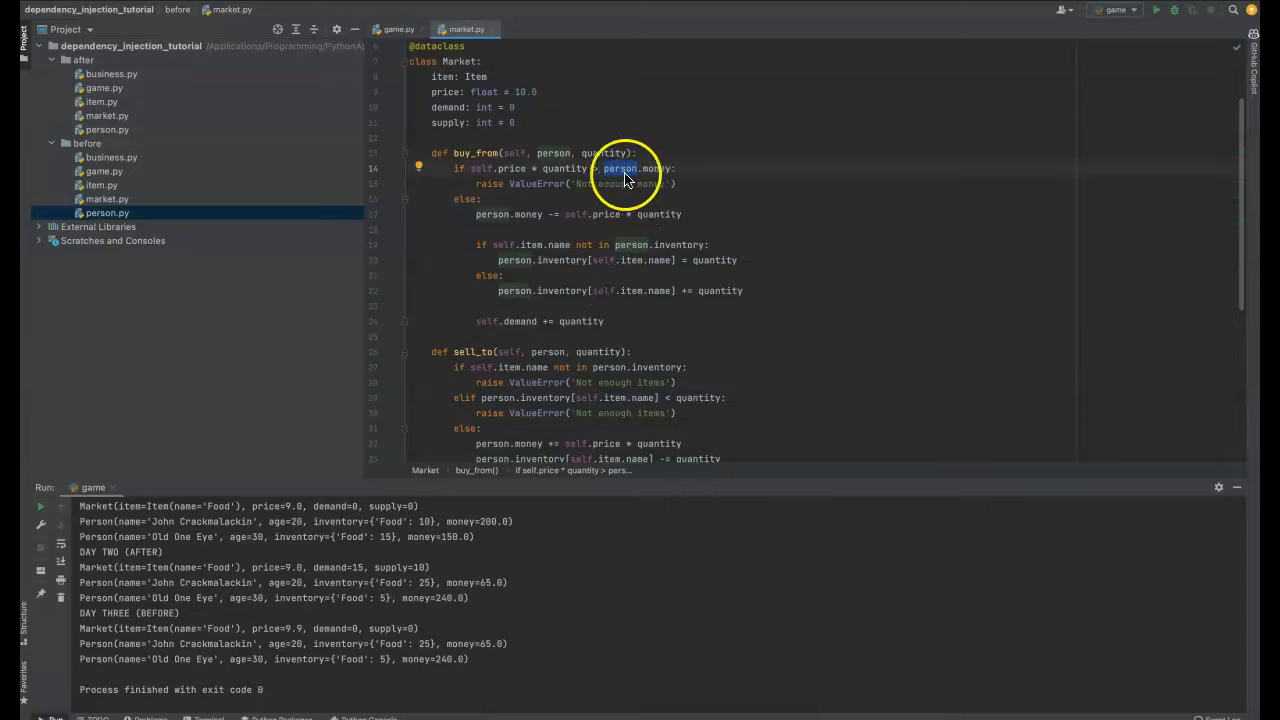
{"action": "double_click", "coordinate": [635, 168]}
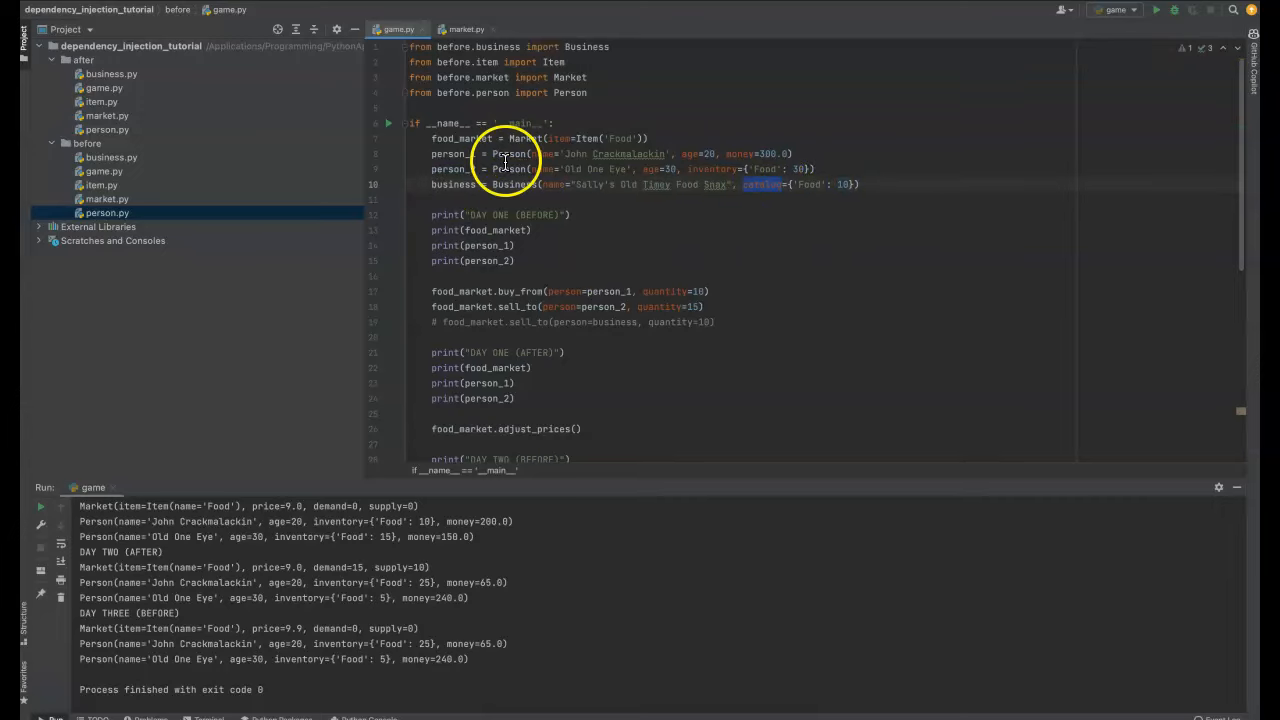
- Check business.py, then uncomment sell_to(person=business) in game.py and rerun the script
{"action": "left_click", "coordinate": [470, 28]}
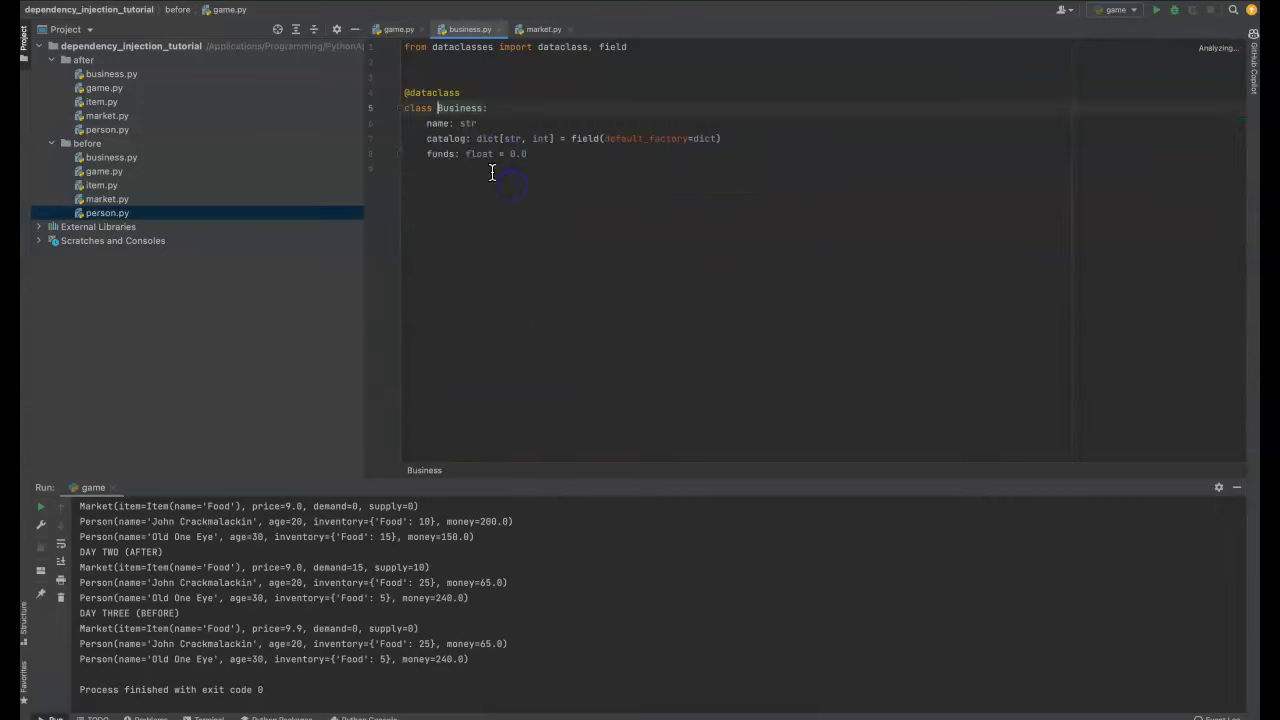
{"action": "left_click", "coordinate": [398, 28]}
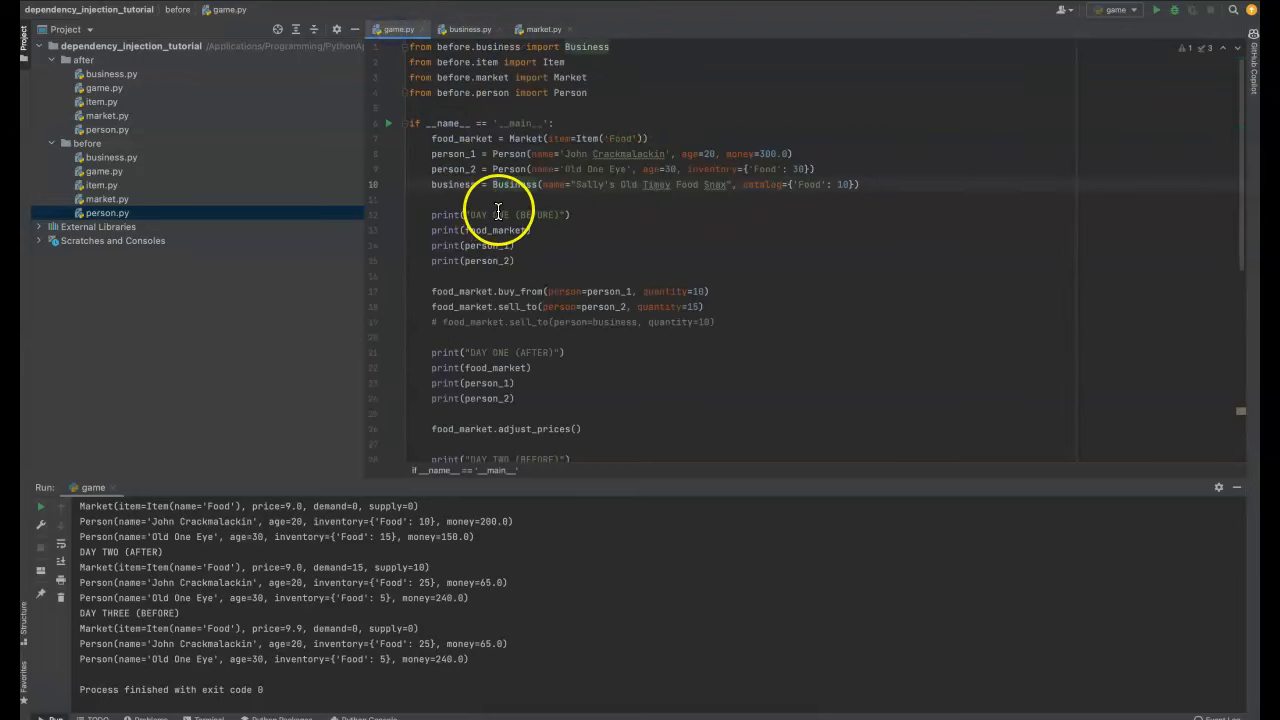
{"action": "scroll", "scroll_direction": "down", "scroll_amount": 3}
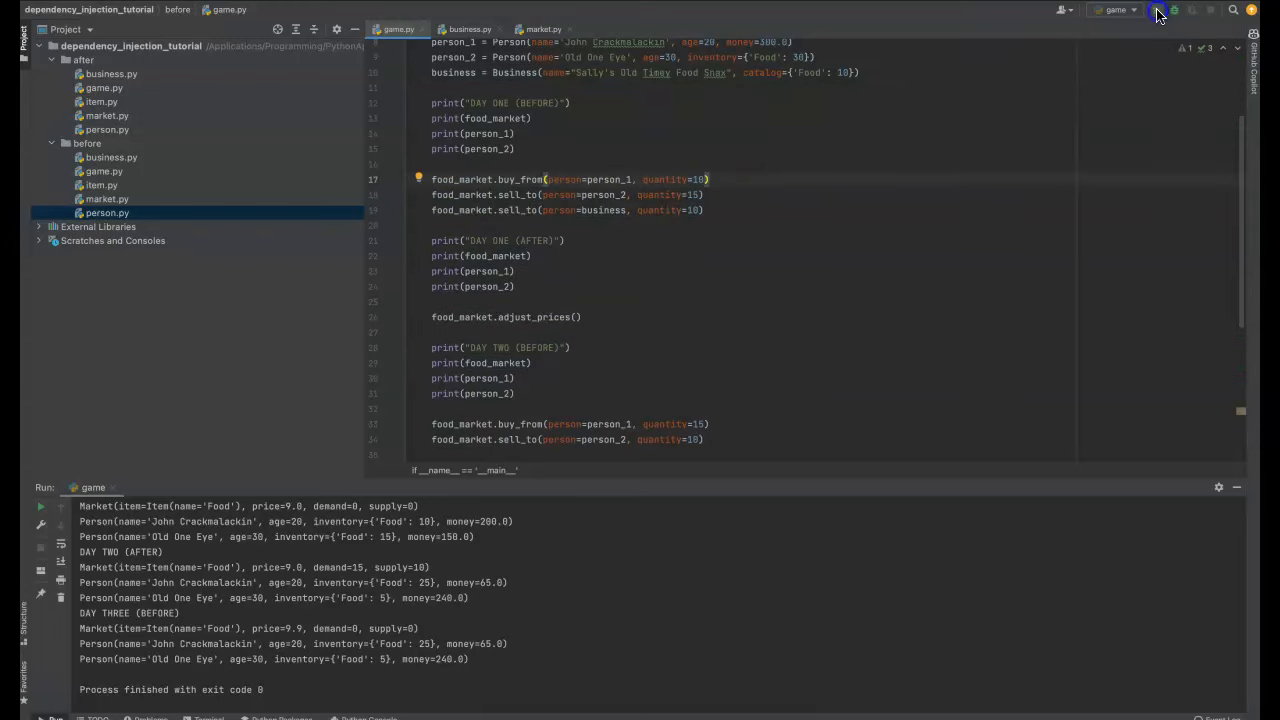
{"action": "left_click", "coordinate": [1155, 10]}
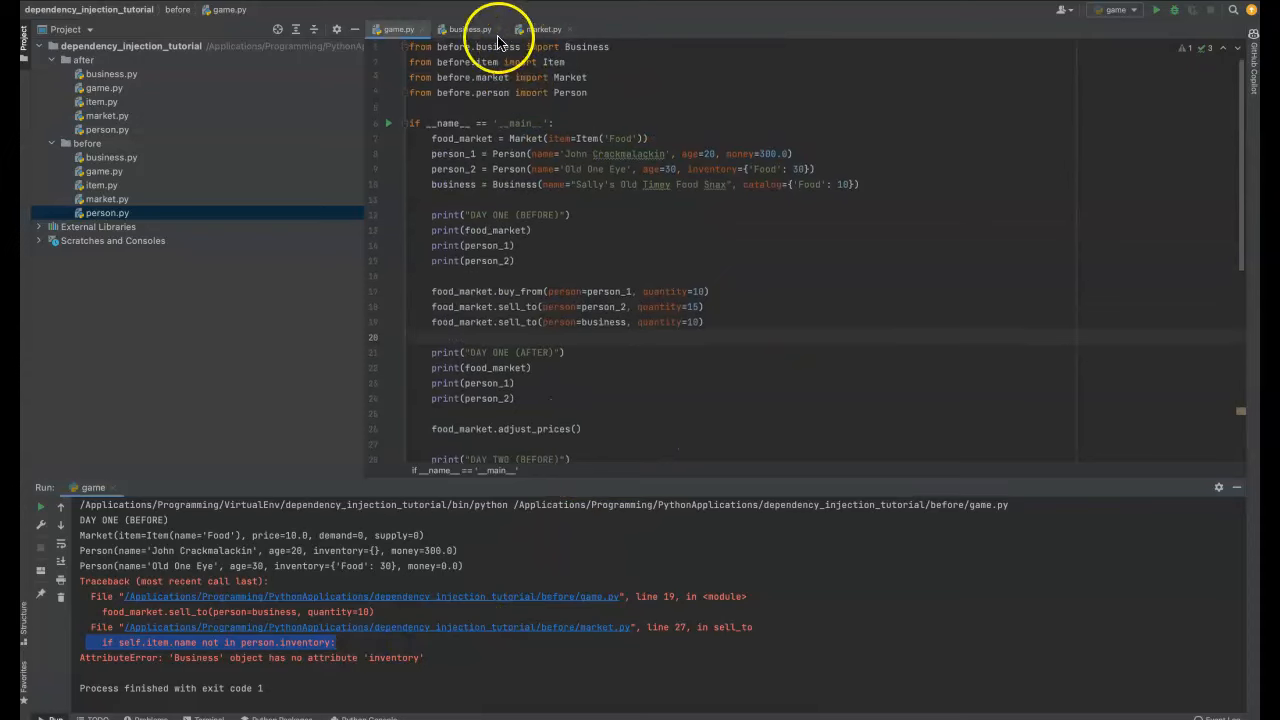
- Walk through before market.py's buy_from money deduction, sell_to and adjust_prices
{"action": "left_click", "coordinate": [543, 28]}
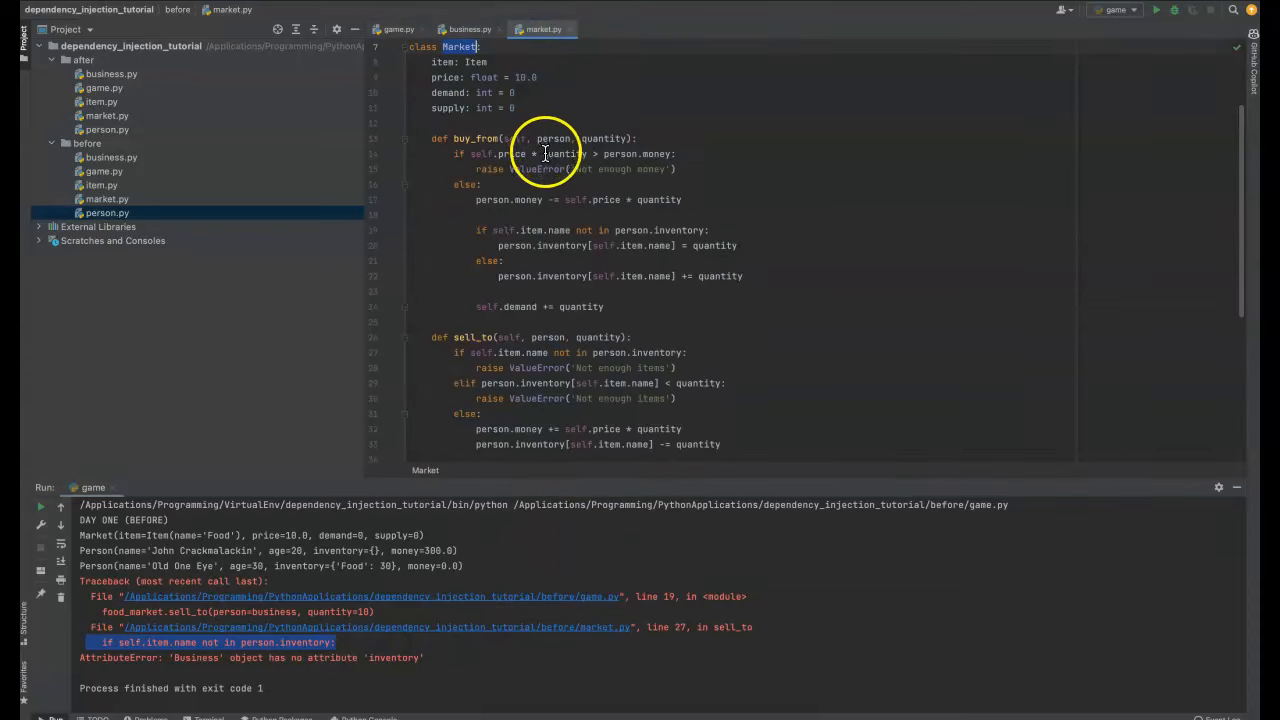
{"action": "scroll", "scroll_direction": "down", "scroll_amount": 3}
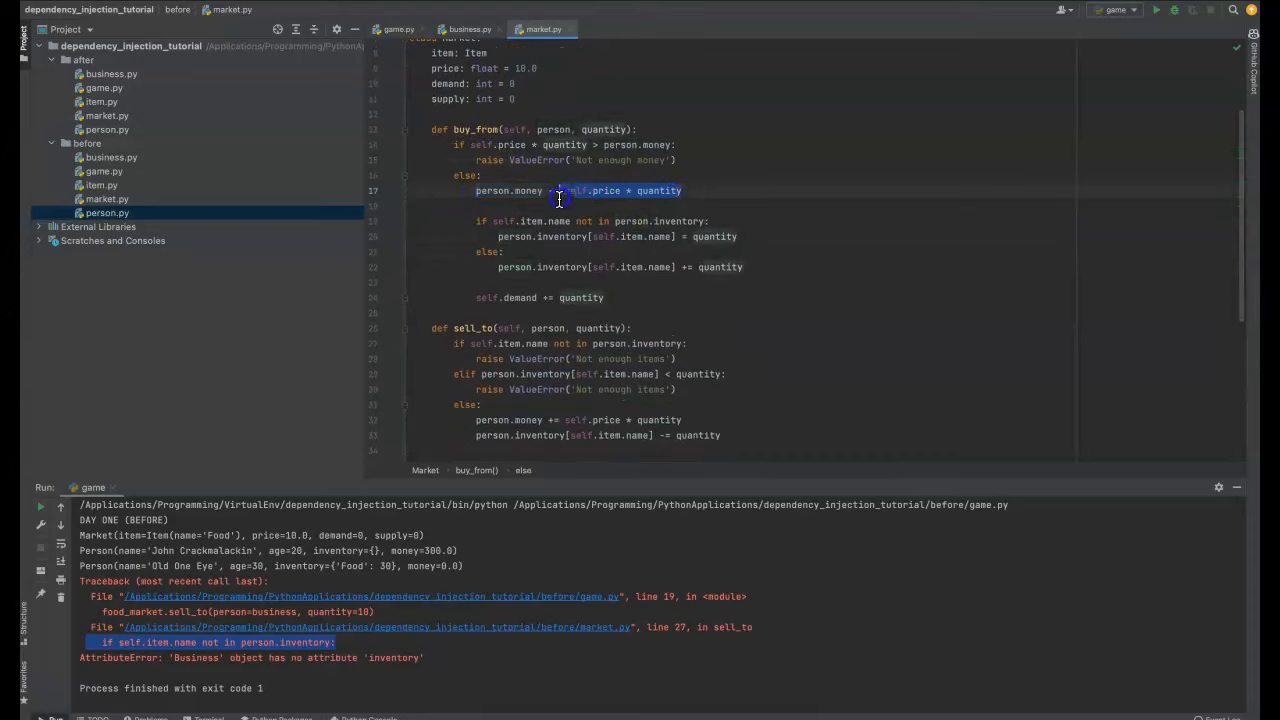
{"action": "double_click", "coordinate": [510, 190]}
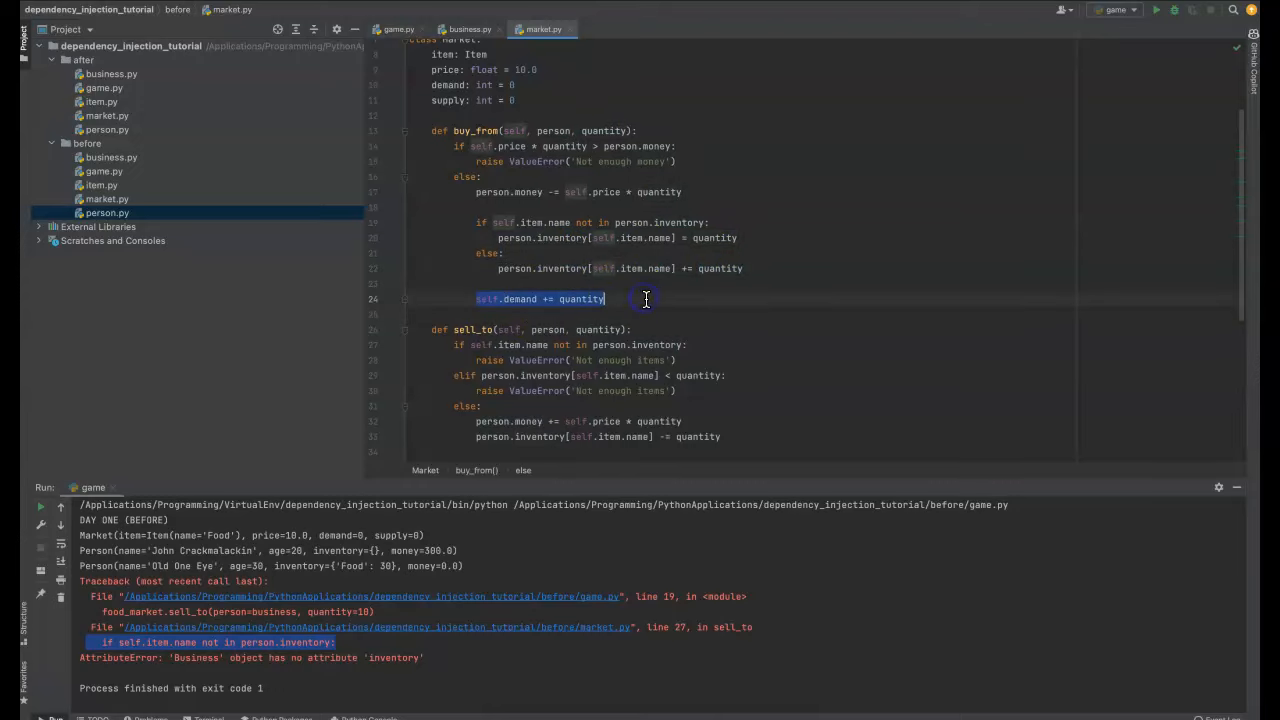
{"action": "scroll", "scroll_direction": "down", "scroll_amount": 3}
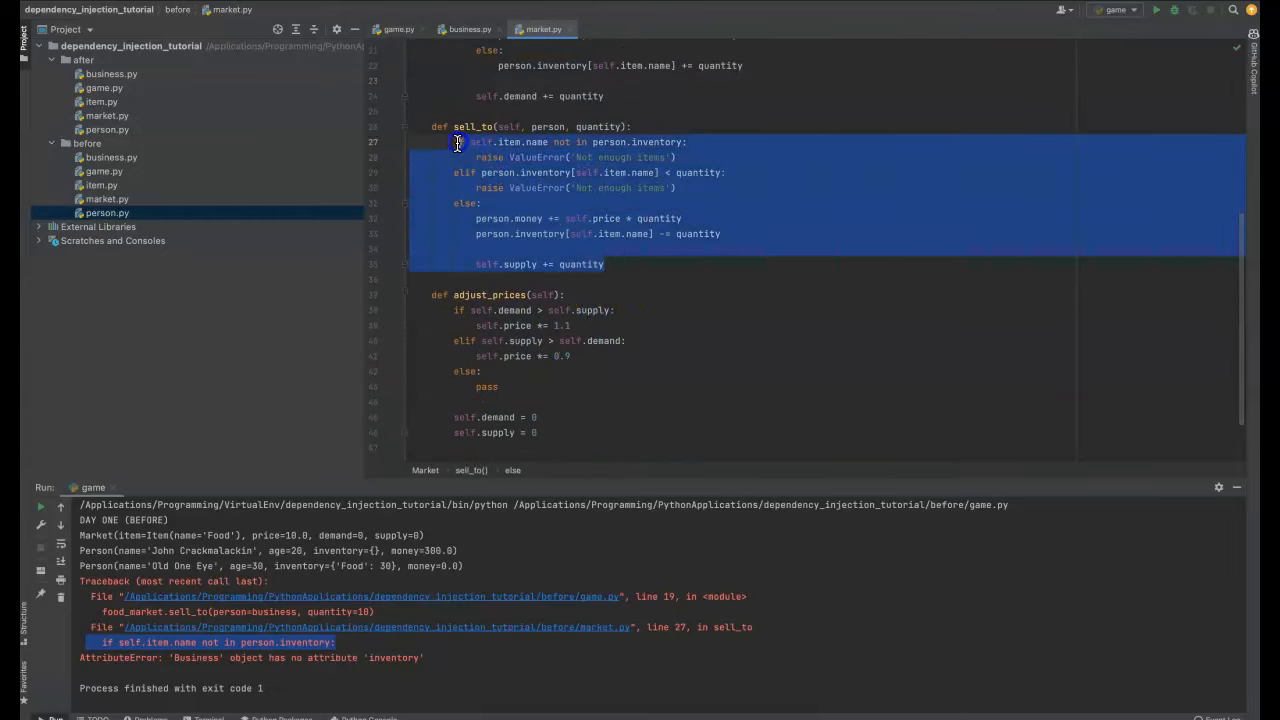
{"action": "left_click", "coordinate": [530, 172]}
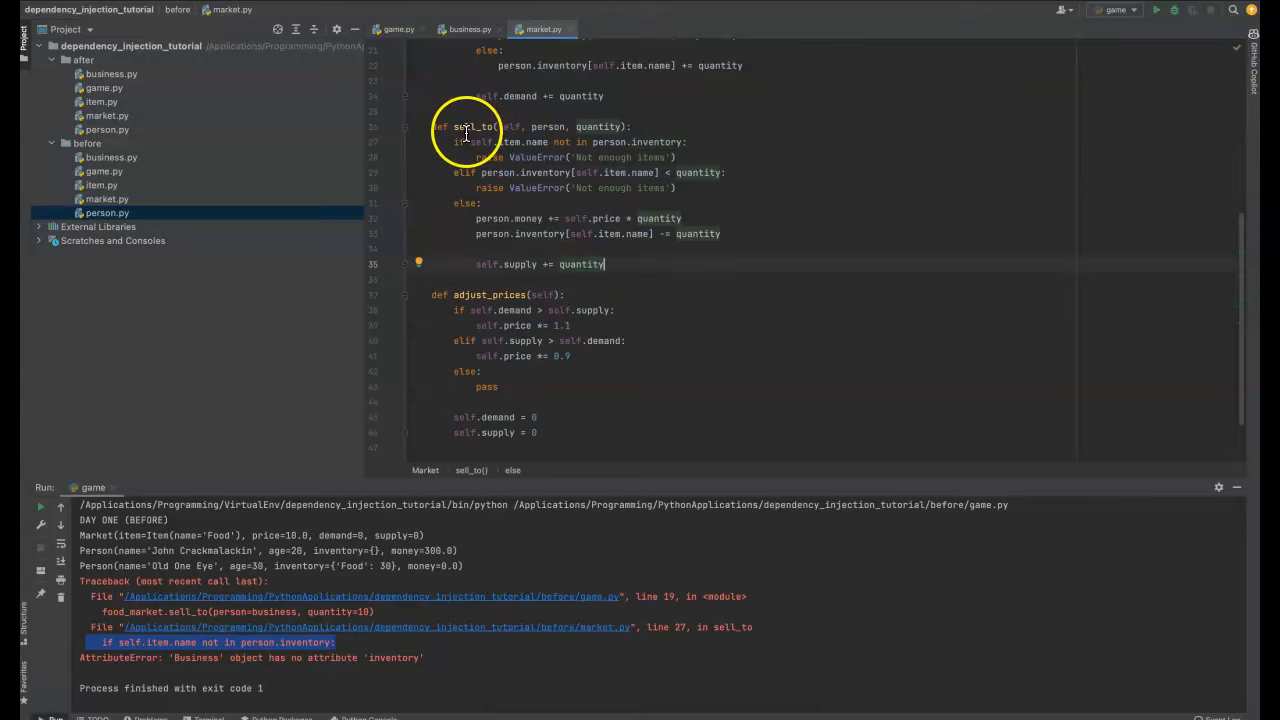
{"action": "scroll", "scroll_direction": "down", "scroll_amount": 3}
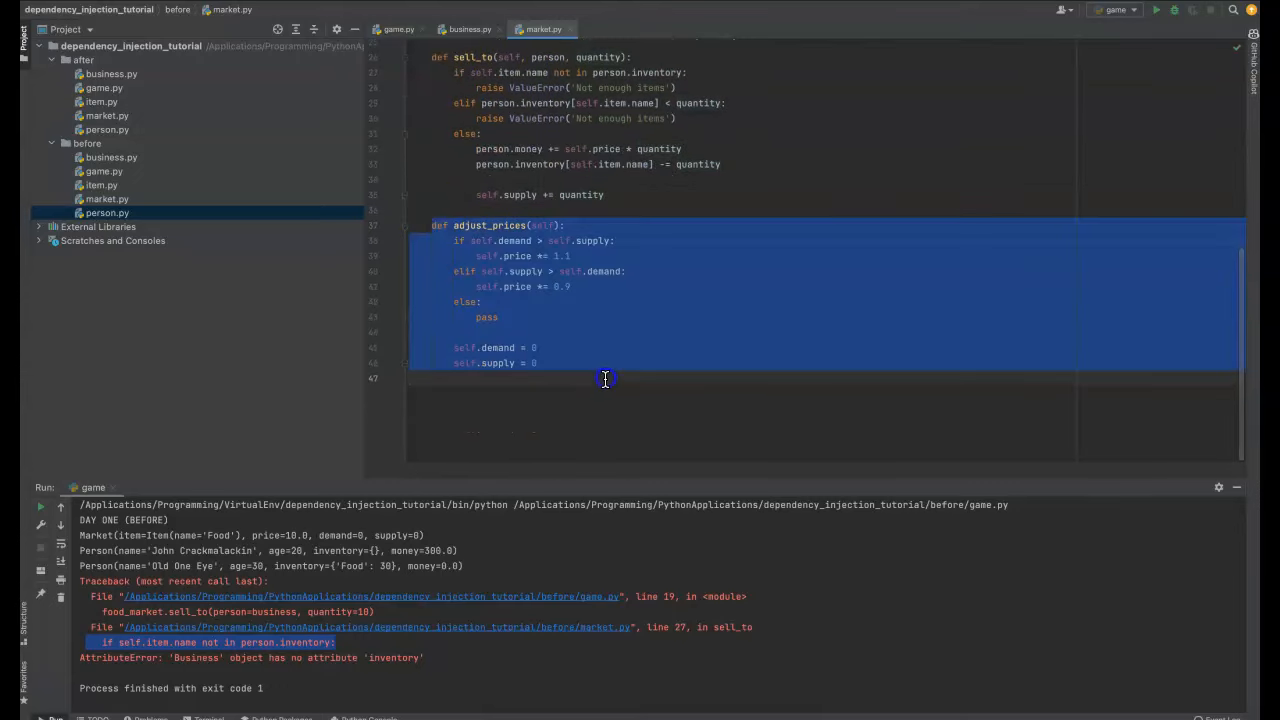
{"action": "left_click", "coordinate": [560, 240]}
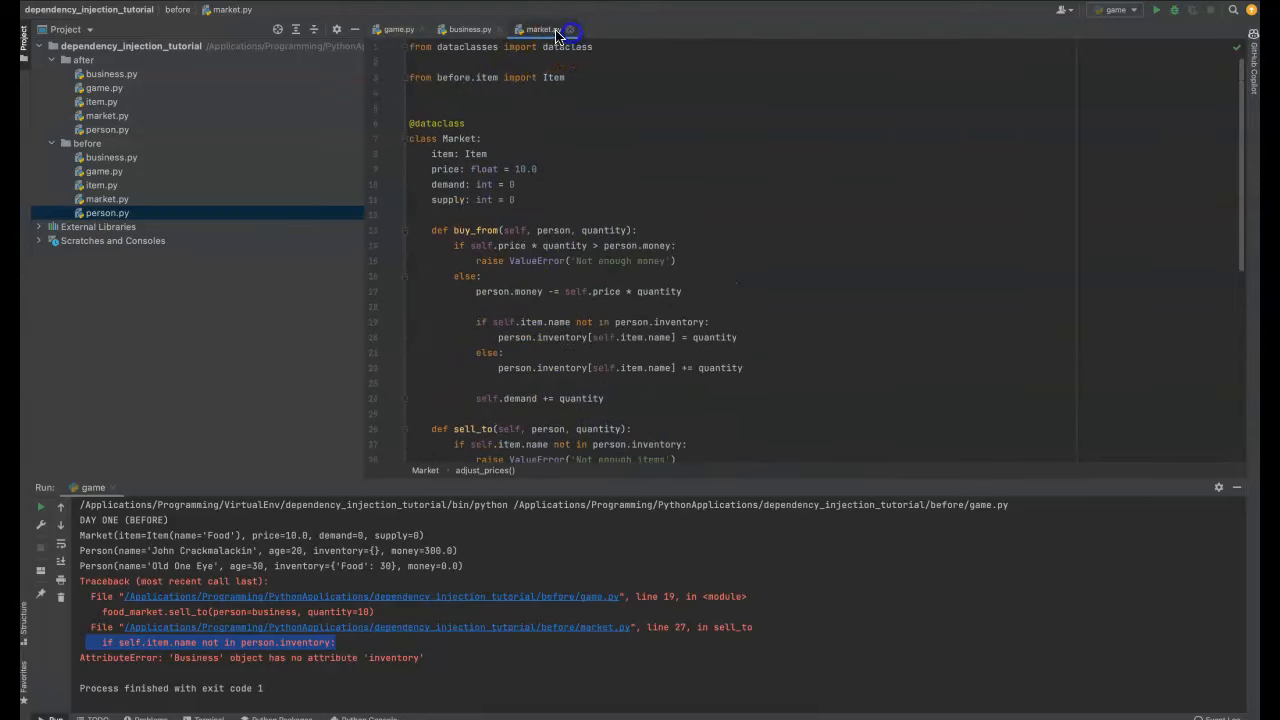
- Inspect the after game.py's purchase, sell and sell_stock calls passing market callbacks
{"action": "left_click", "coordinate": [396, 28]}
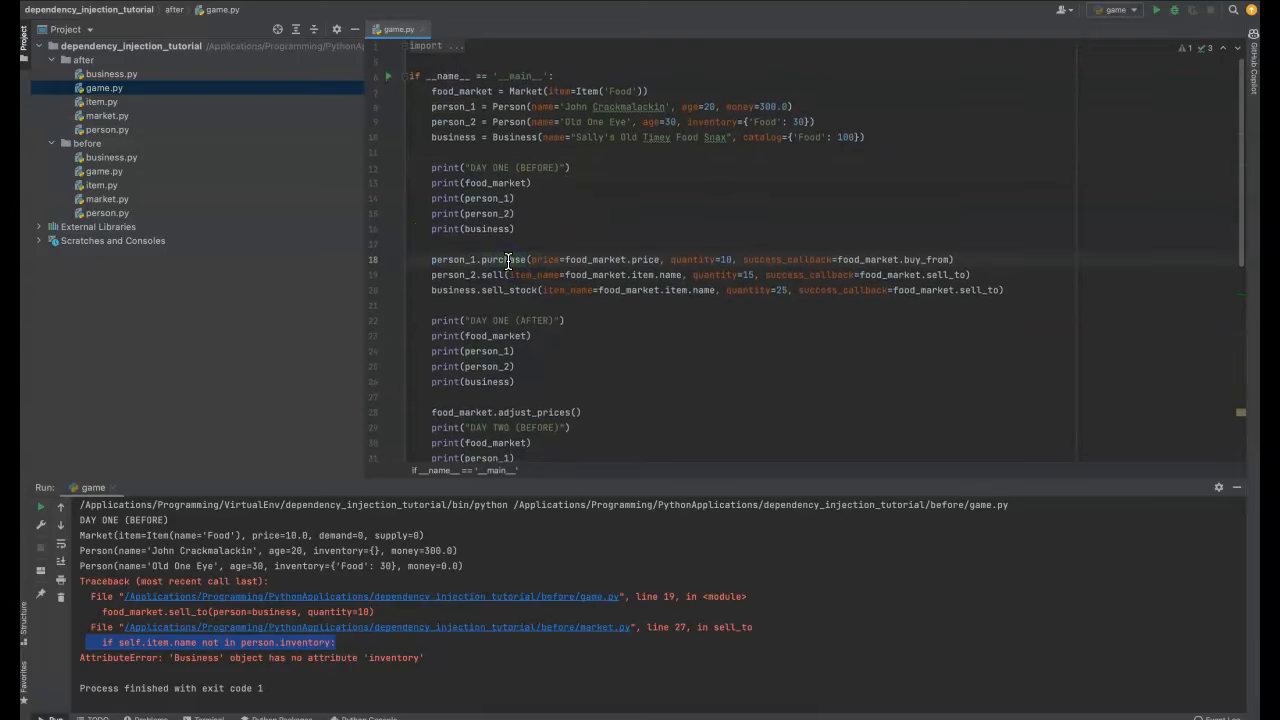
{"action": "double_click", "coordinate": [452, 260]}
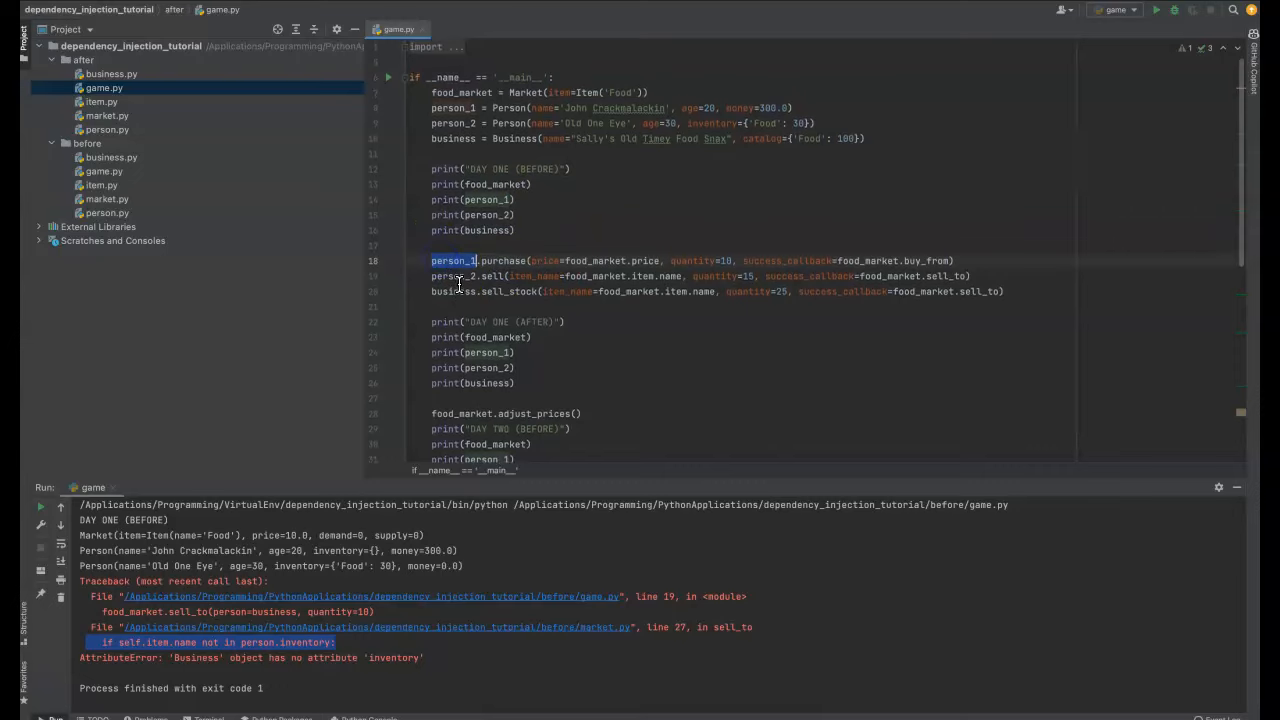
{"action": "left_click", "coordinate": [475, 276]}
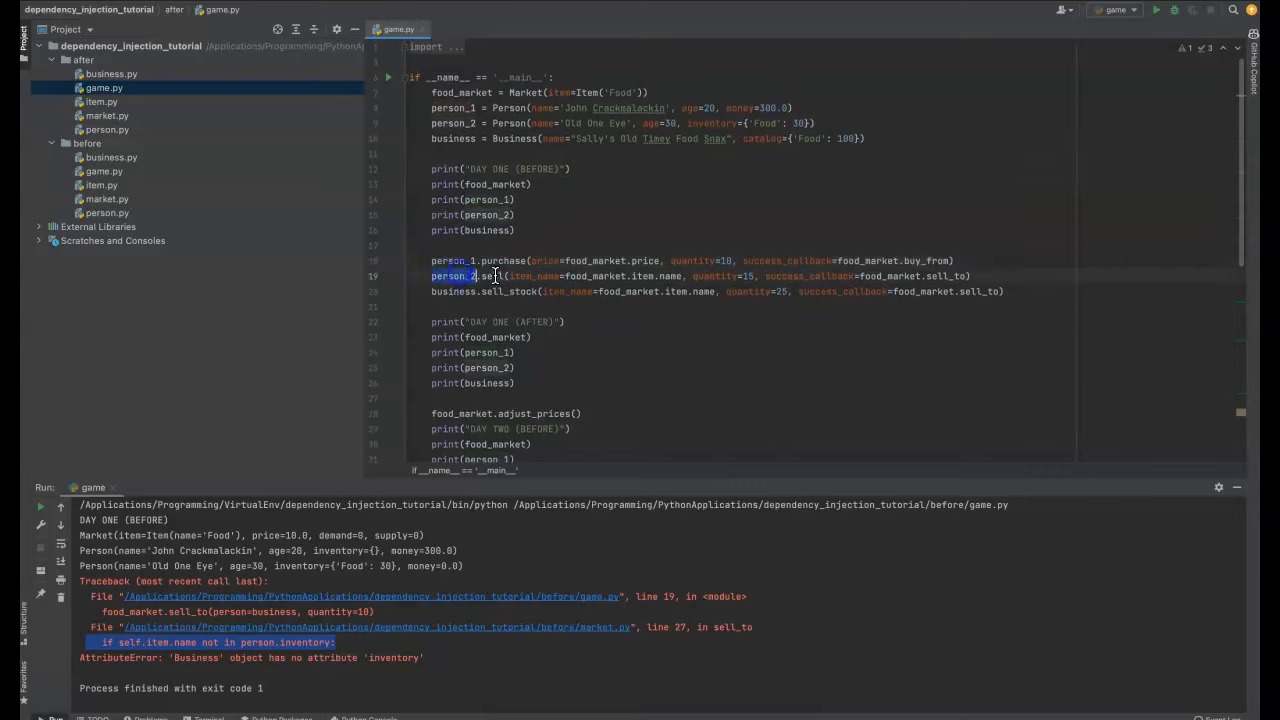
{"action": "double_click", "coordinate": [491, 276]}
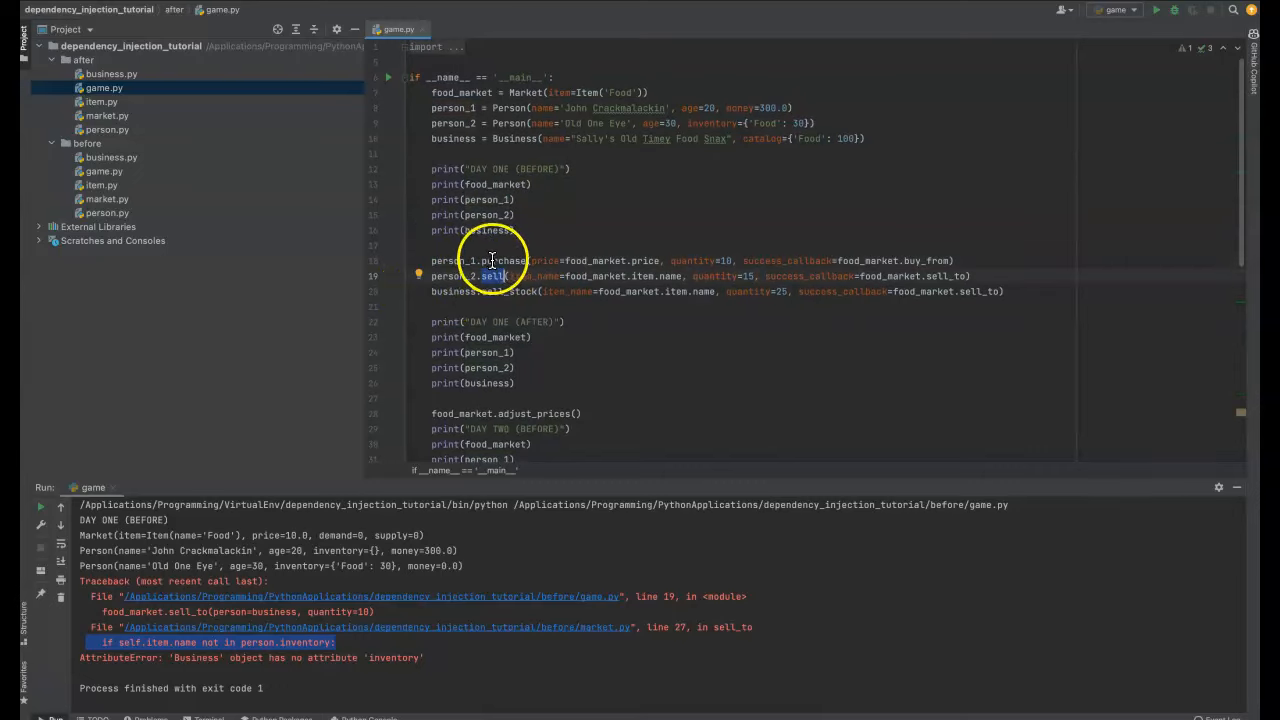
{"action": "mouse_move", "coordinate": [582, 291]}
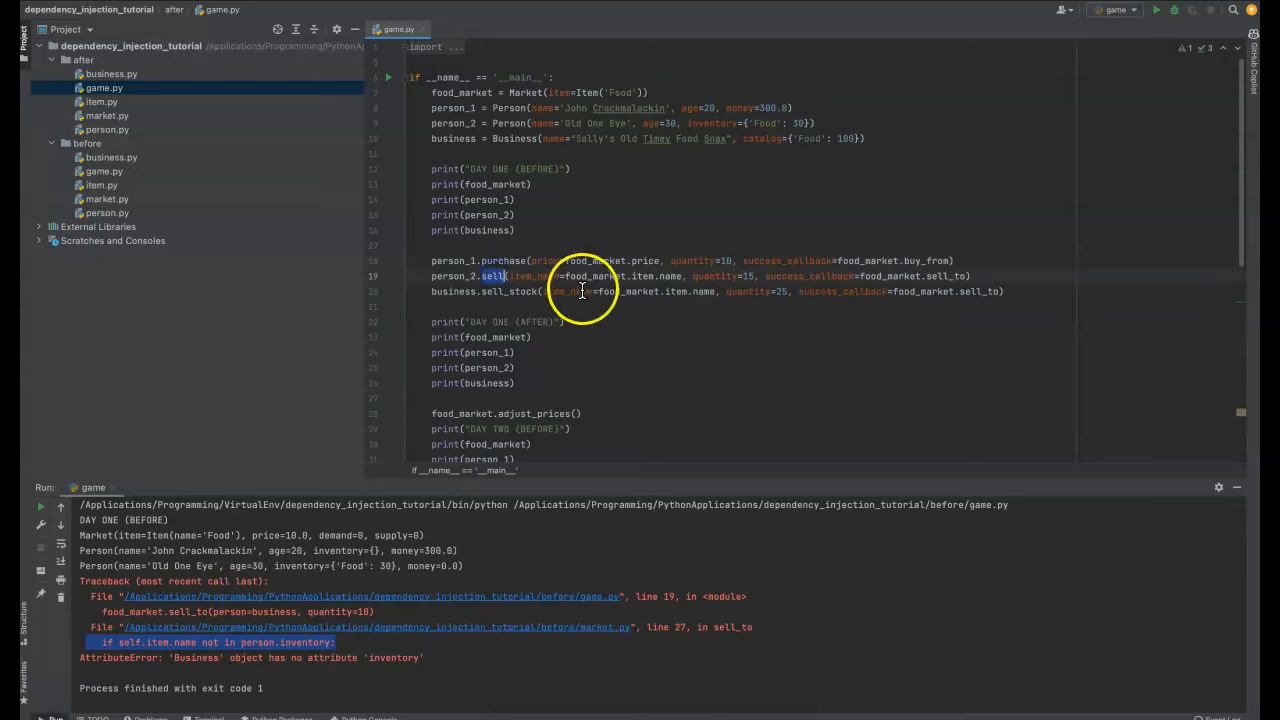
{"action": "double_click", "coordinate": [453, 291]}
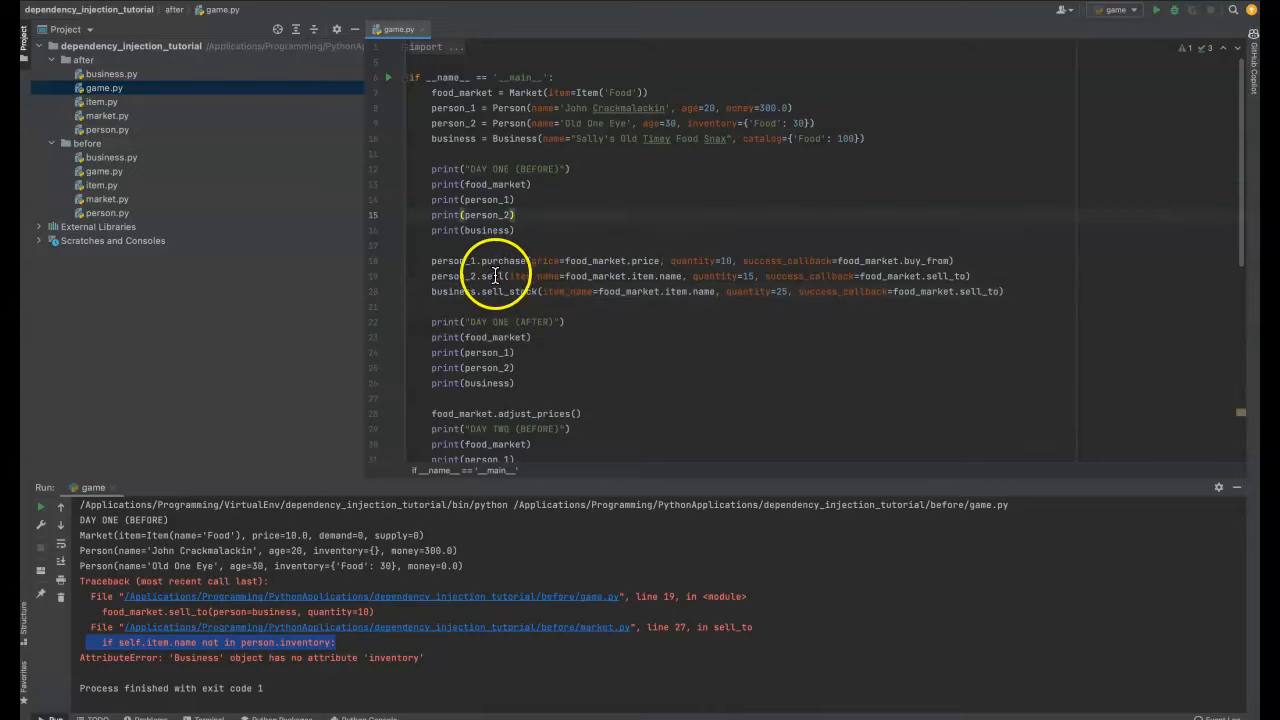
{"action": "mouse_move", "coordinate": [520, 248]}
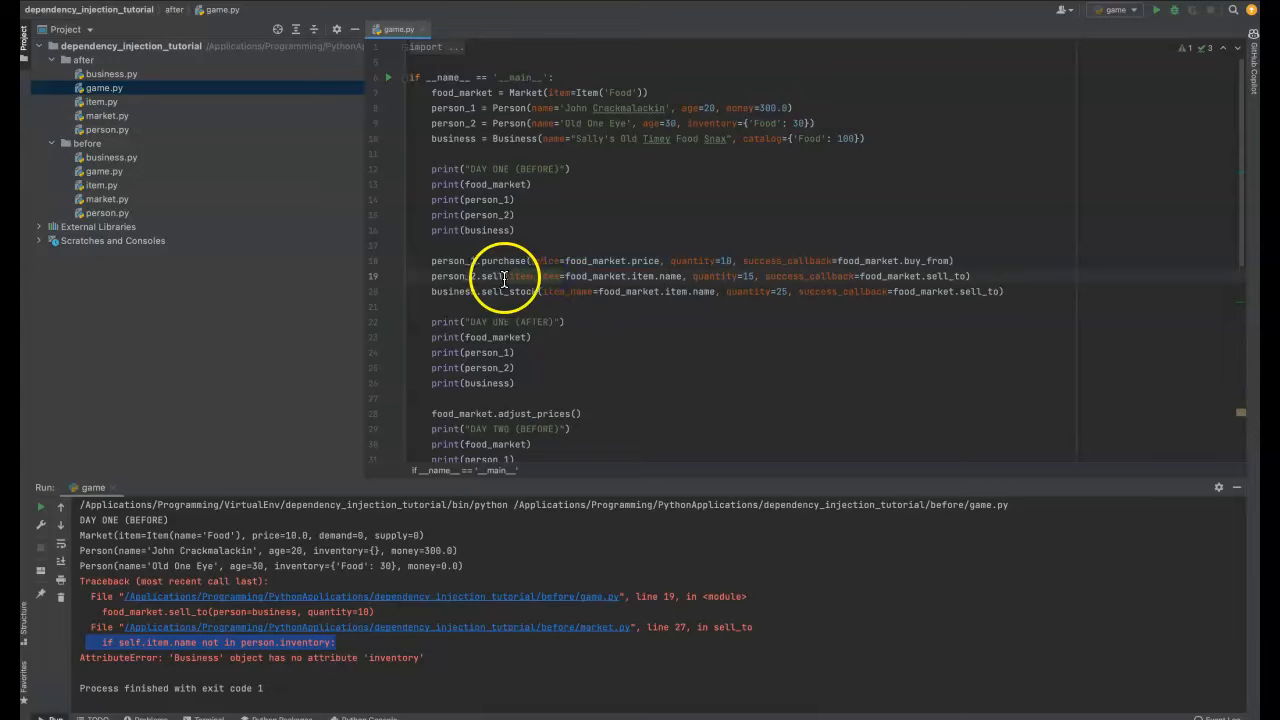
{"action": "left_click_drag", "start_coordinate": [508, 276], "coordinate": [755, 276]}
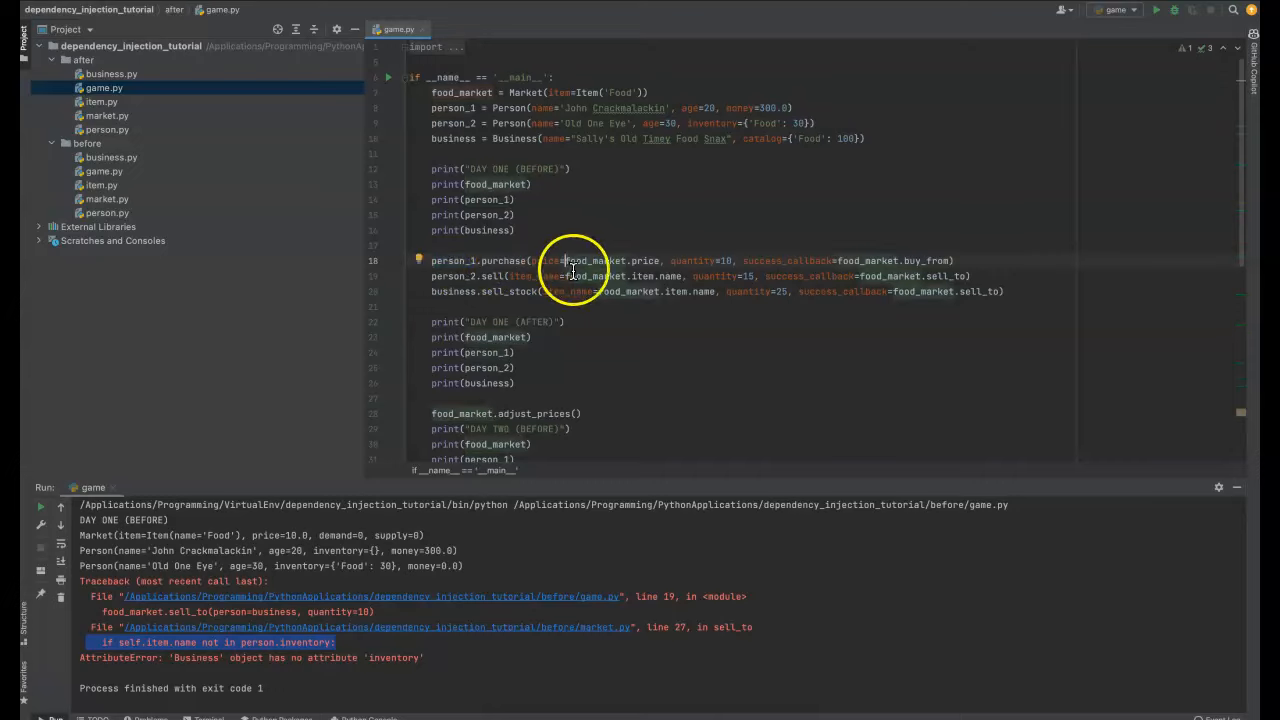
{"action": "double_click", "coordinate": [452, 260]}
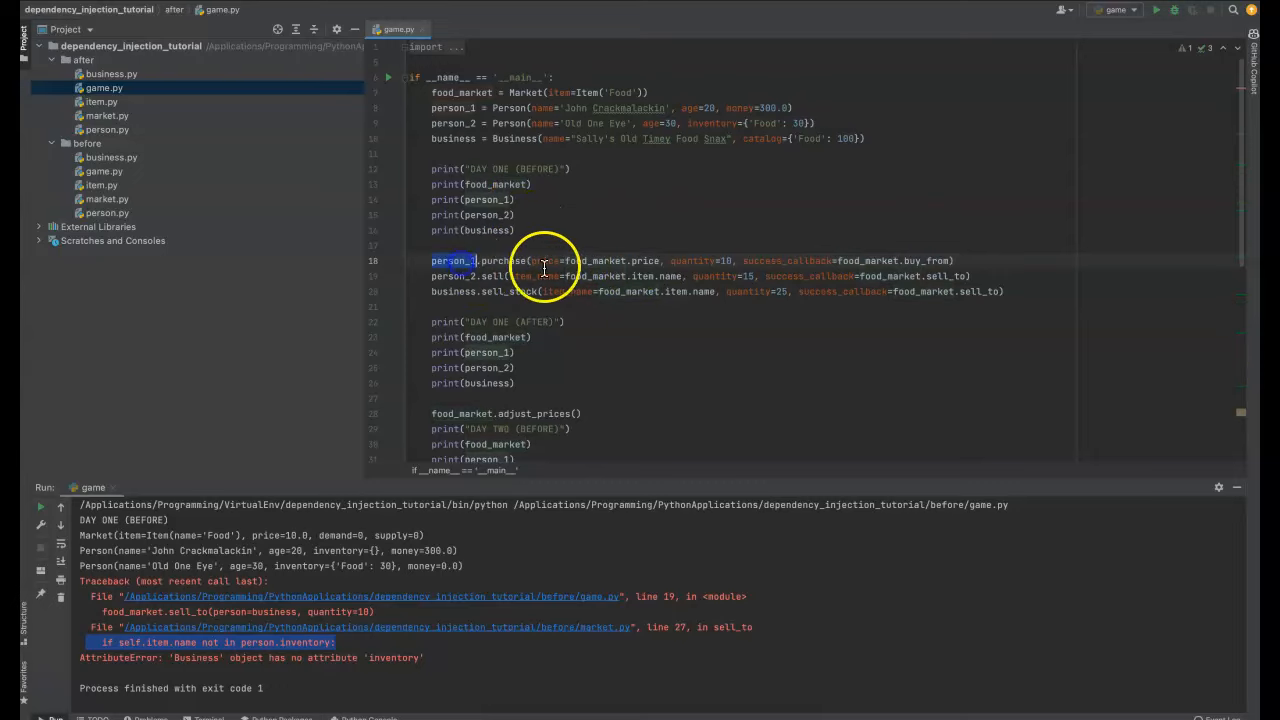
{"action": "double_click", "coordinate": [504, 260]}
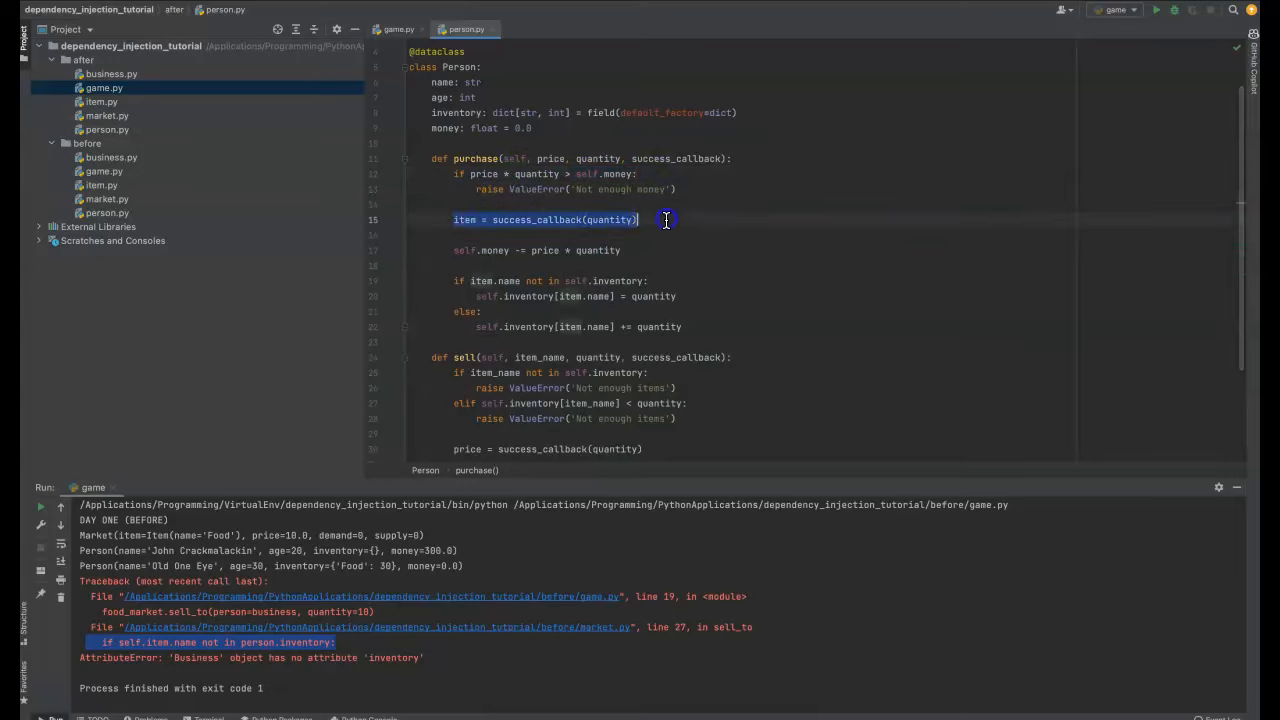
- Trace success_callback in Person.purchase to Market.buy_from returning self.item
{"action": "double_click", "coordinate": [678, 158]}
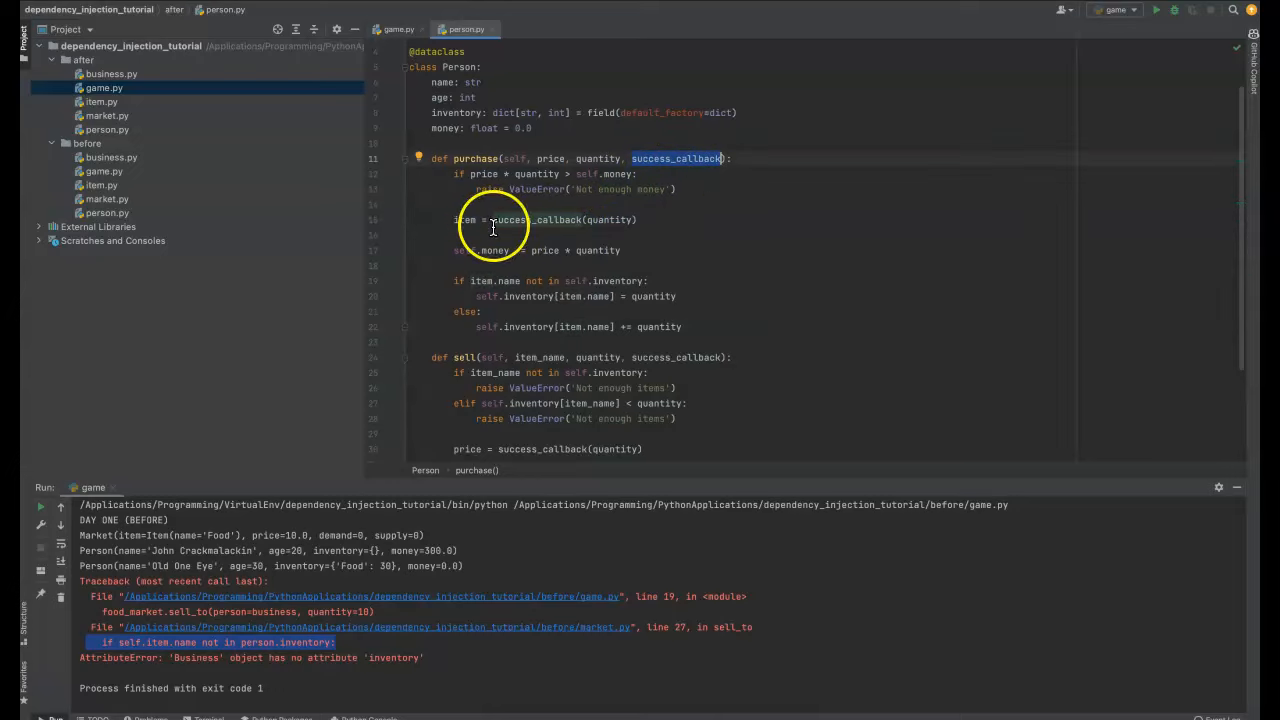
{"action": "left_click", "coordinate": [397, 29]}
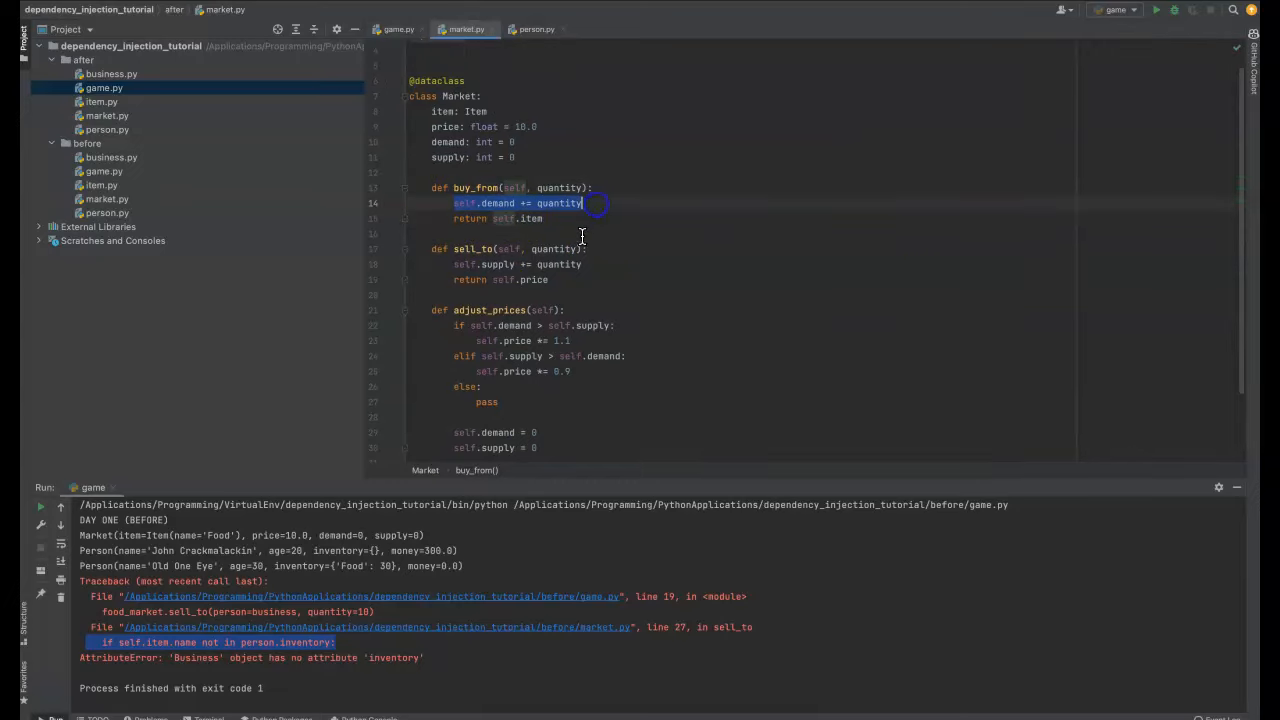
{"action": "left_click", "coordinate": [451, 218]}
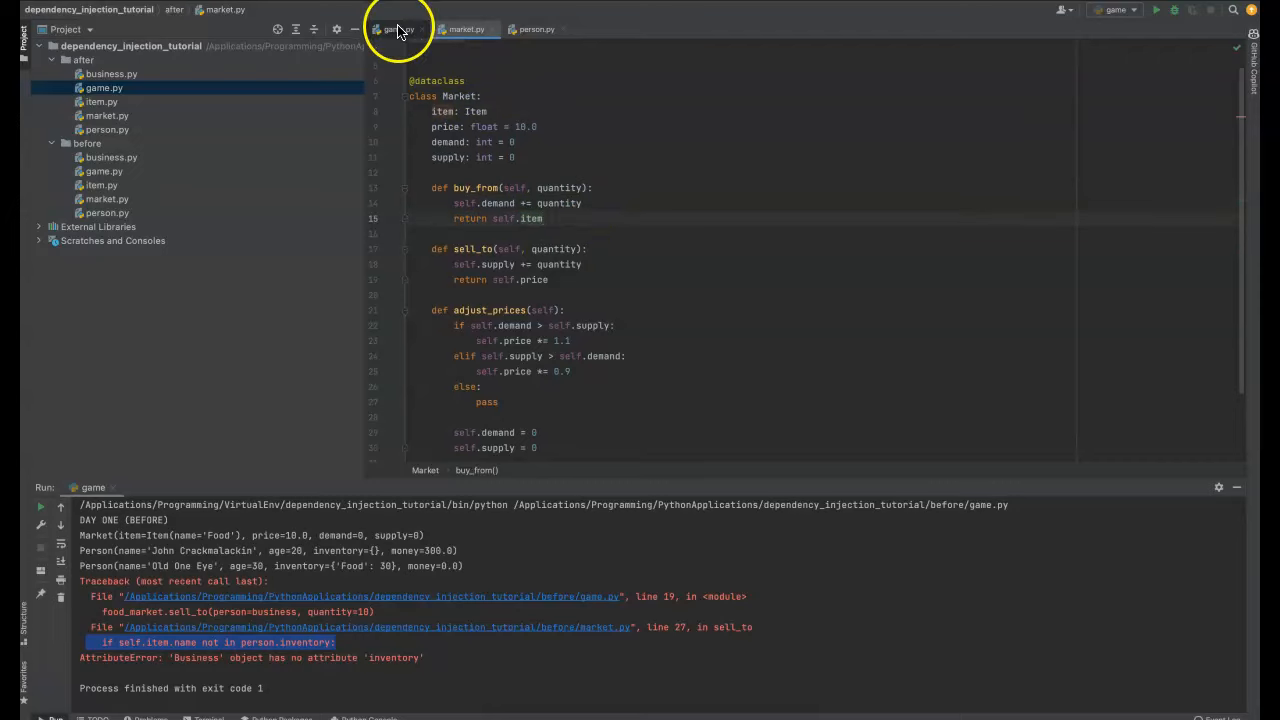
{"action": "left_click", "coordinate": [466, 29]}
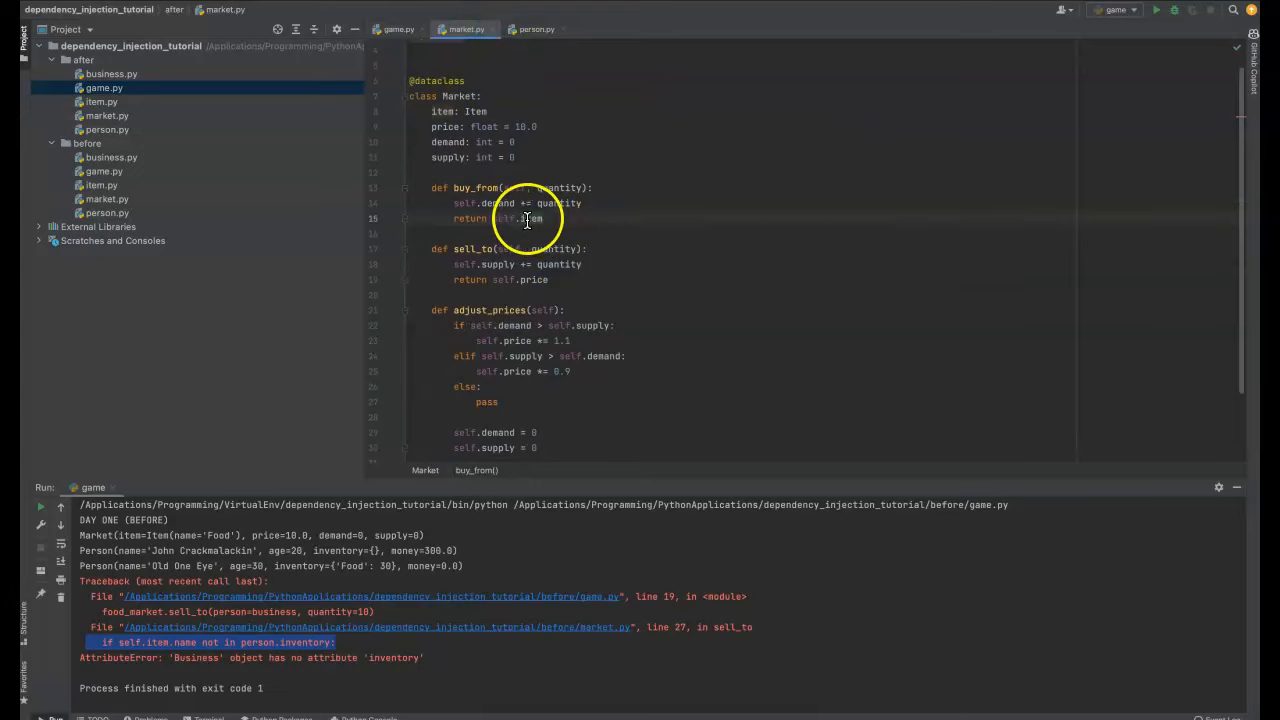
{"action": "double_click", "coordinate": [530, 218]}
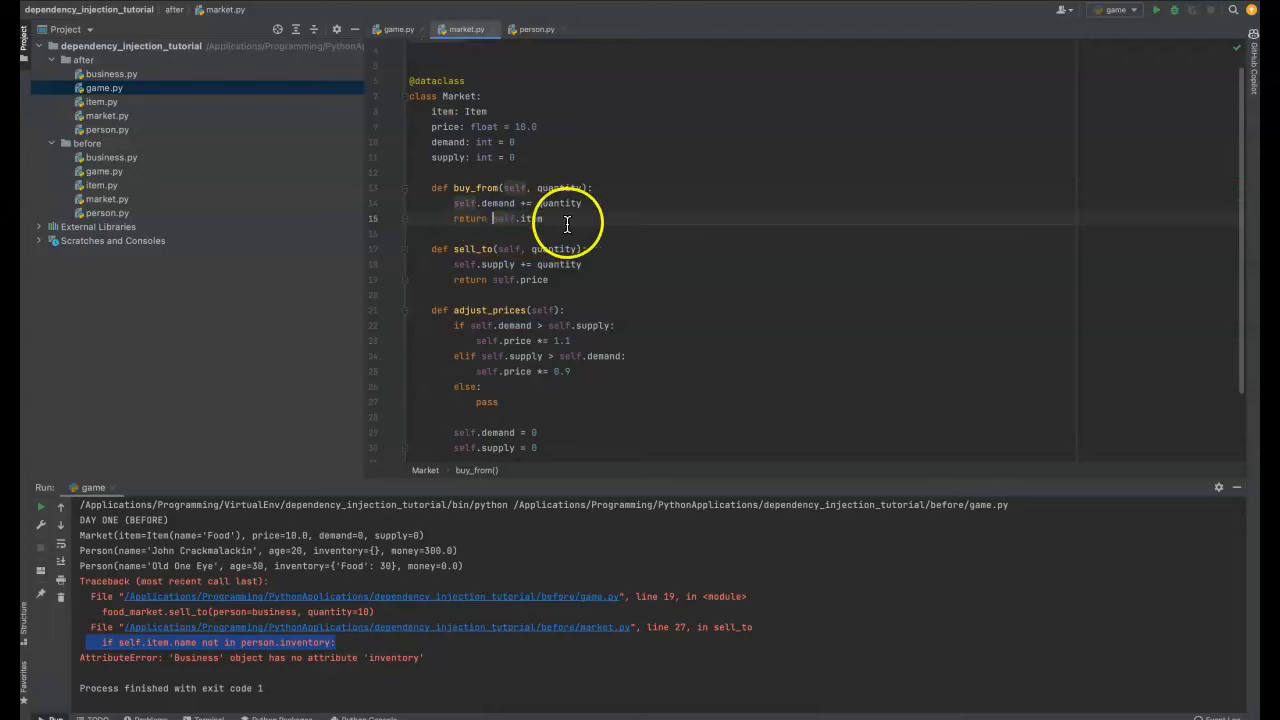
{"action": "mouse_move", "coordinate": [584, 218]}
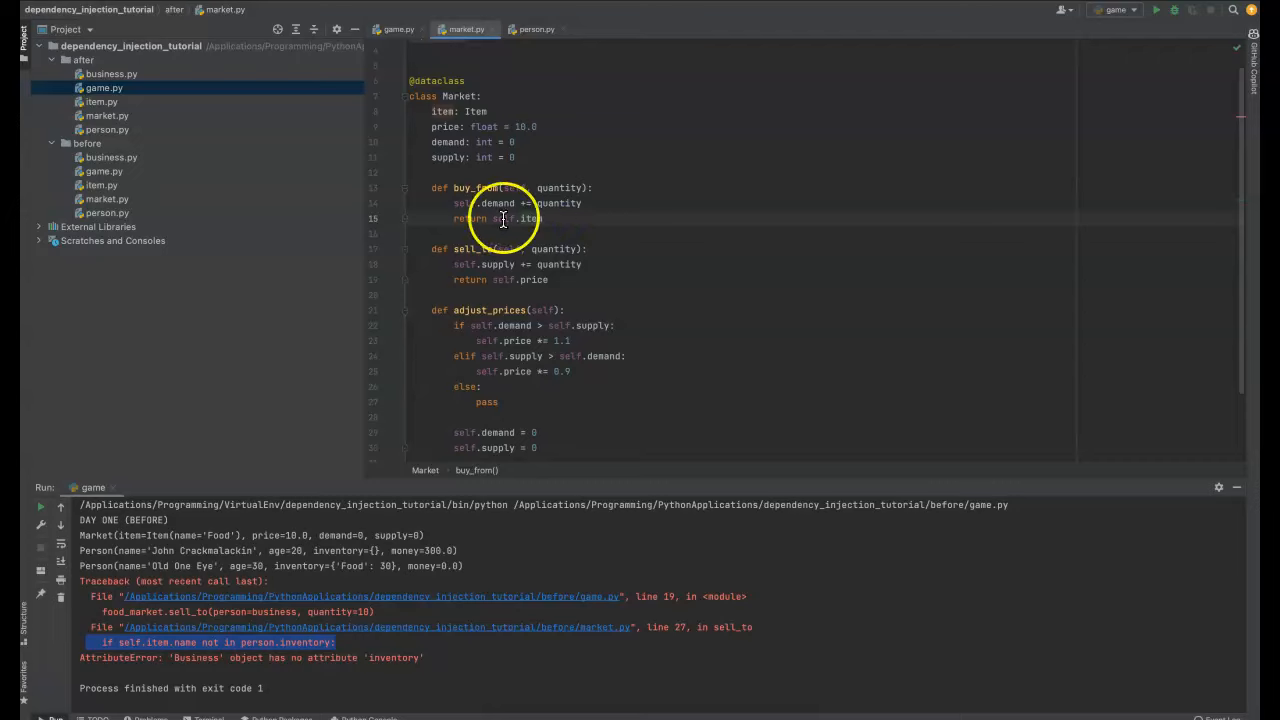
{"action": "mouse_move", "coordinate": [588, 188]}
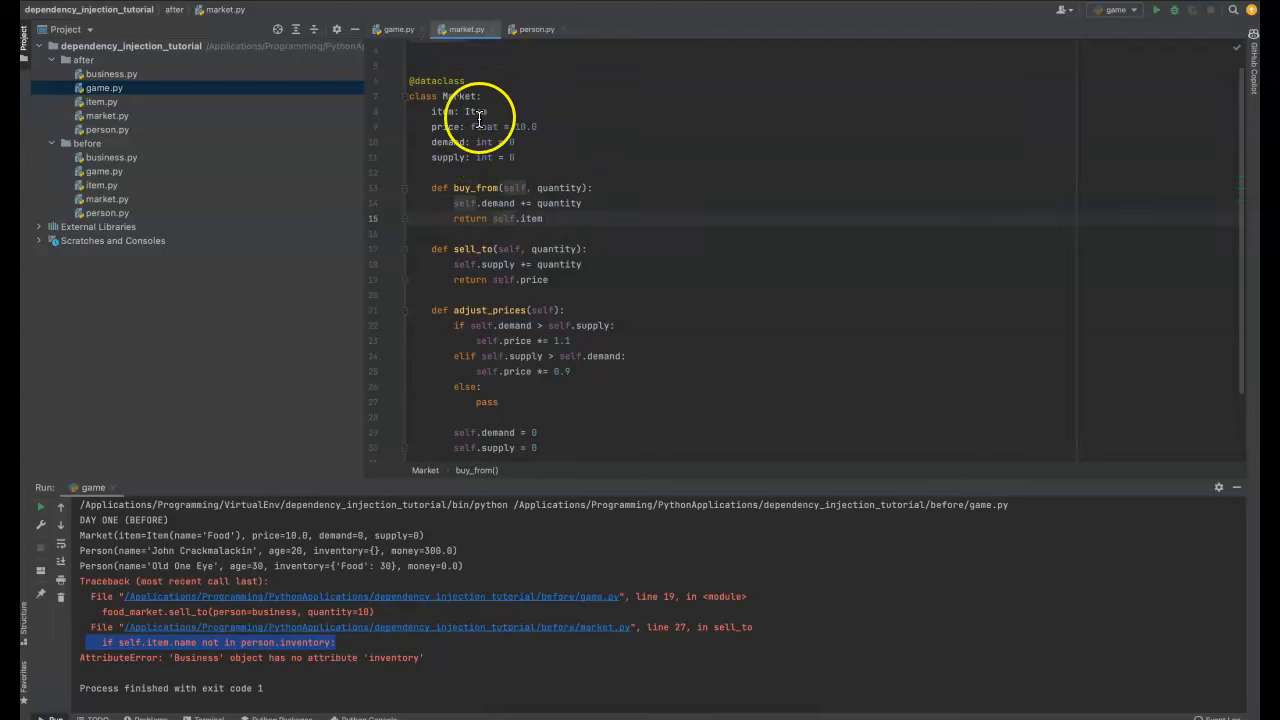
{"action": "left_click", "coordinate": [545, 218]}
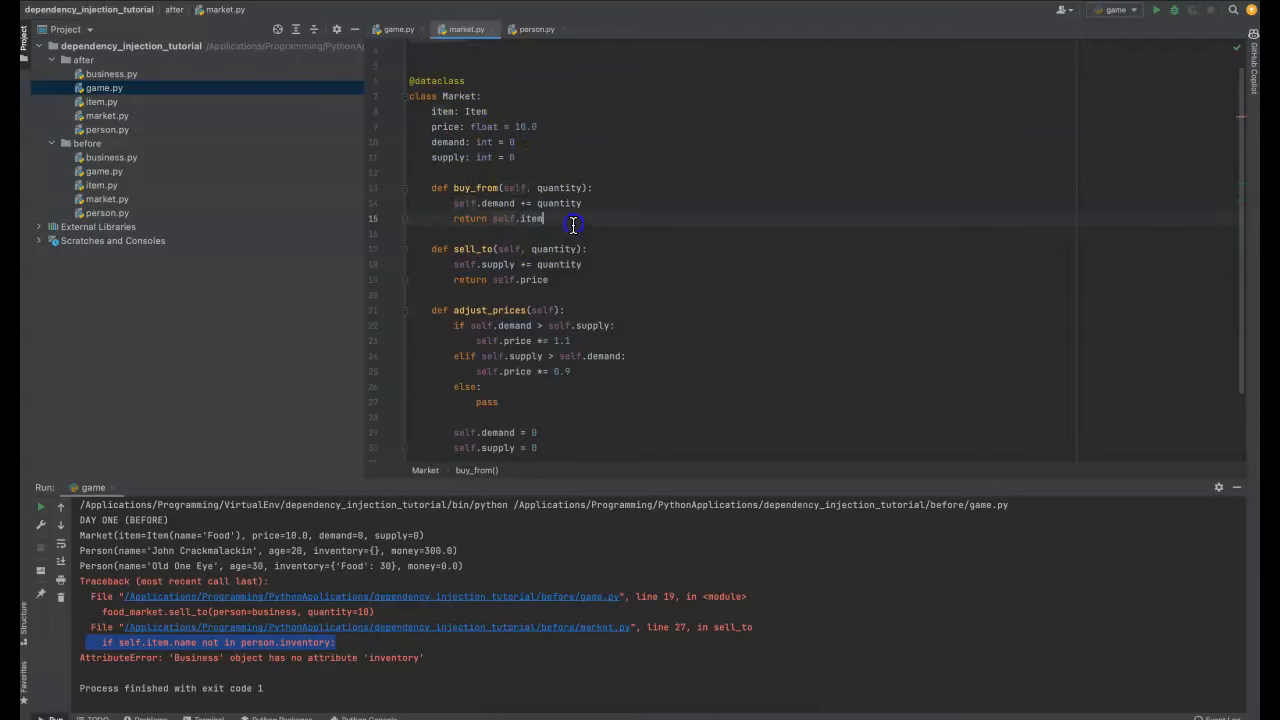
{"action": "double_click", "coordinate": [530, 218]}
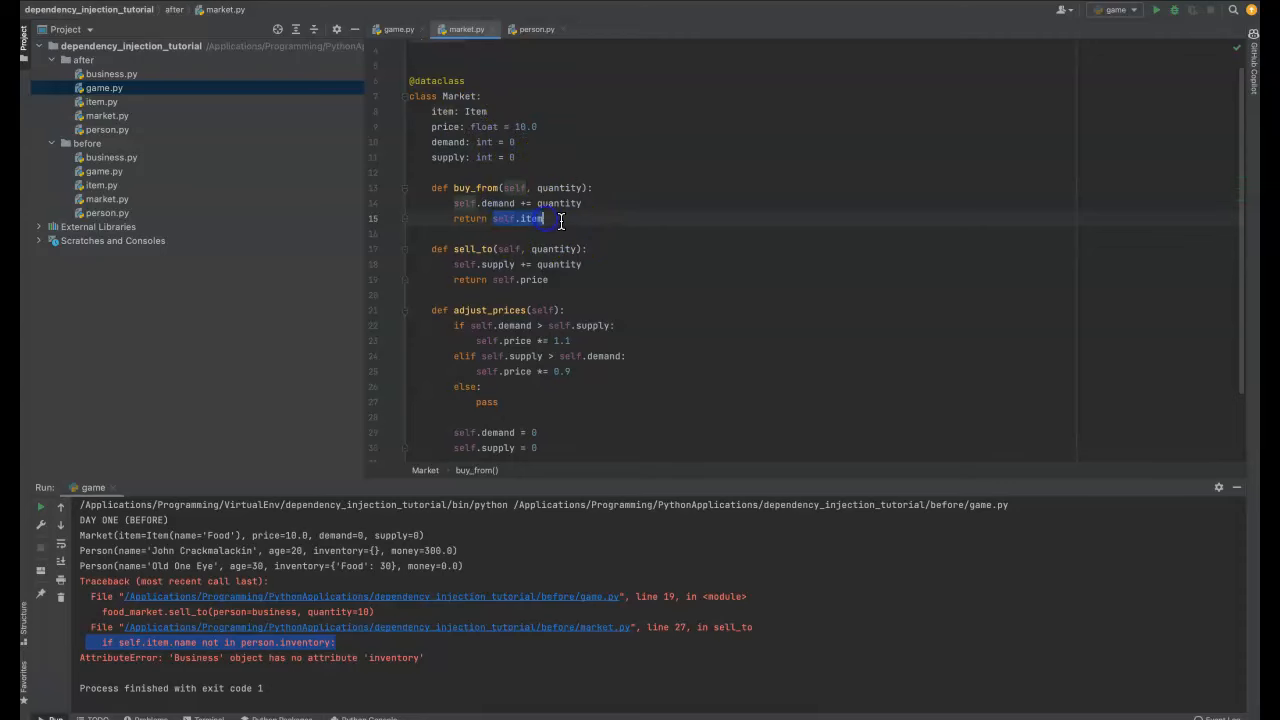
{"action": "left_click", "coordinate": [398, 28]}
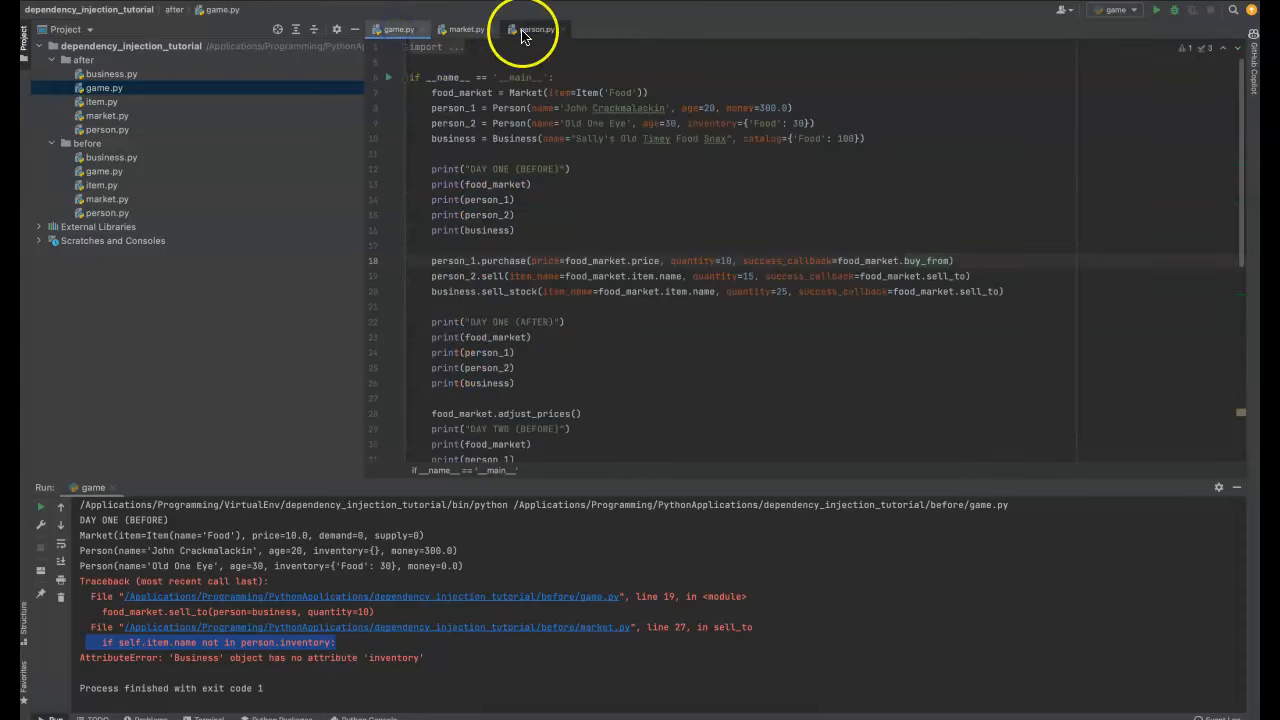
- Review purchase in the after person.py, return to game.py, and bring up business.py
{"action": "left_click", "coordinate": [537, 29]}
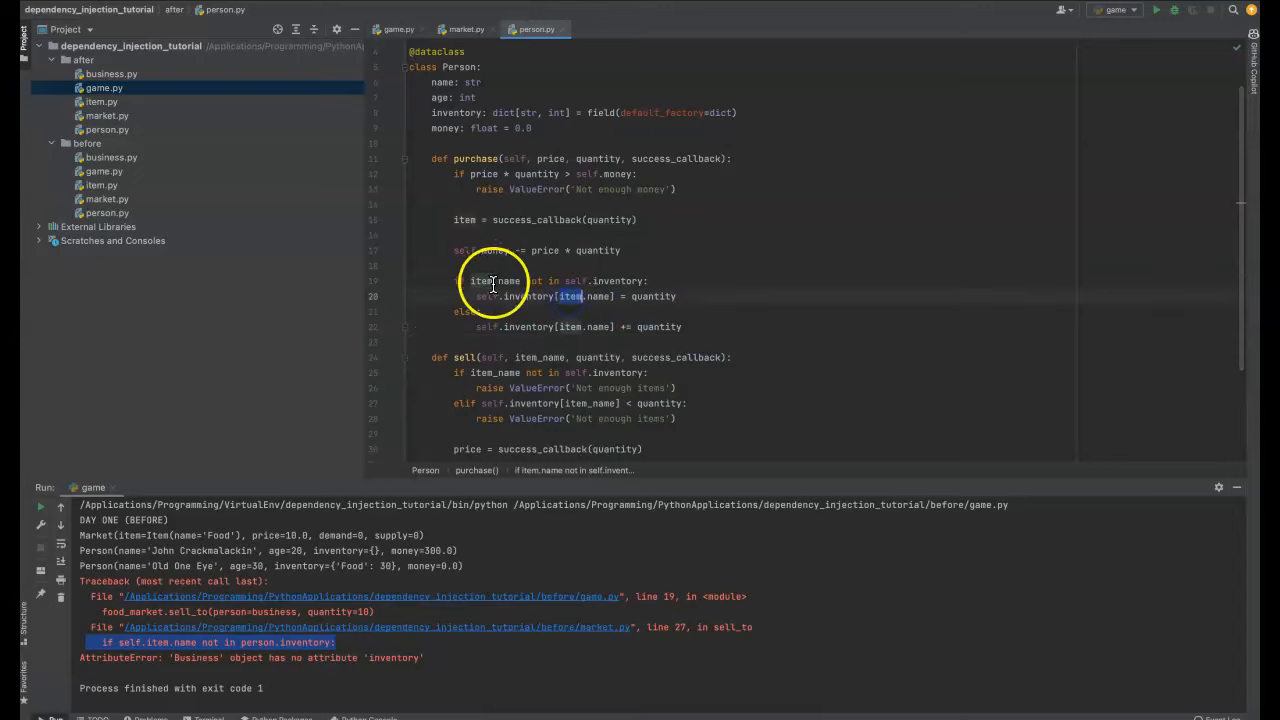
{"action": "scroll", "scroll_direction": "down", "scroll_amount": 3}
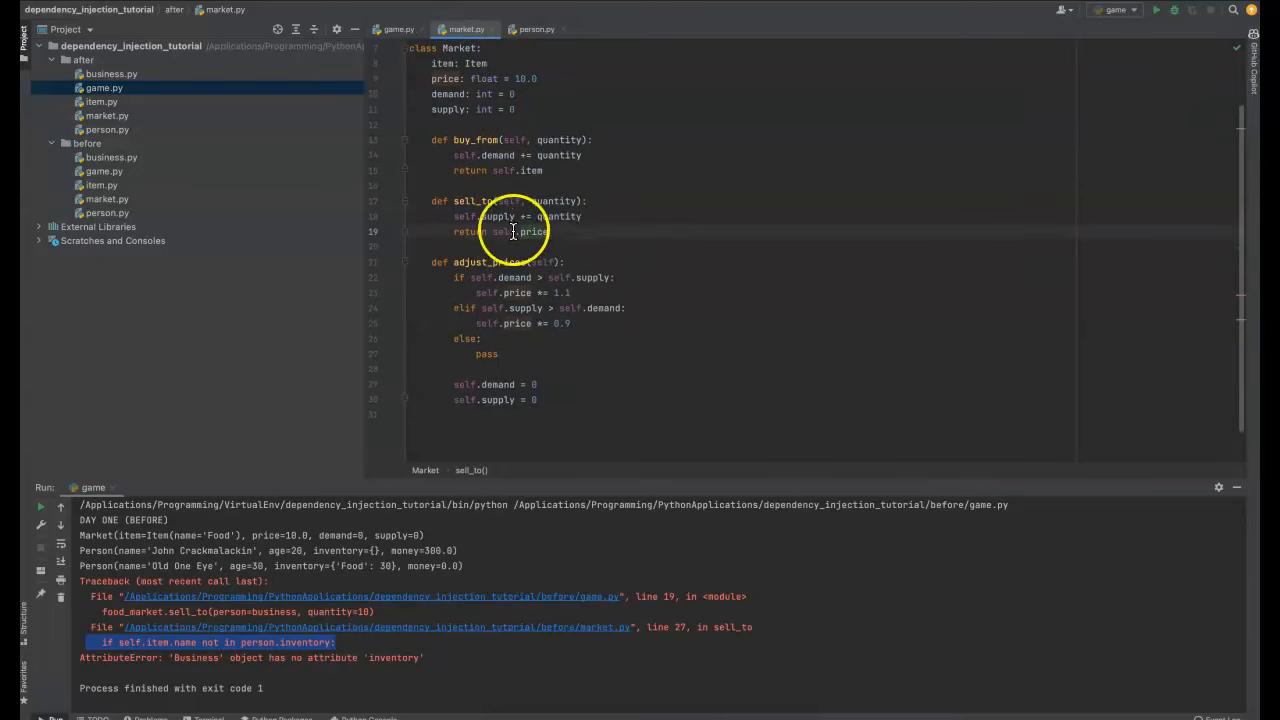
{"action": "left_click", "coordinate": [398, 28]}
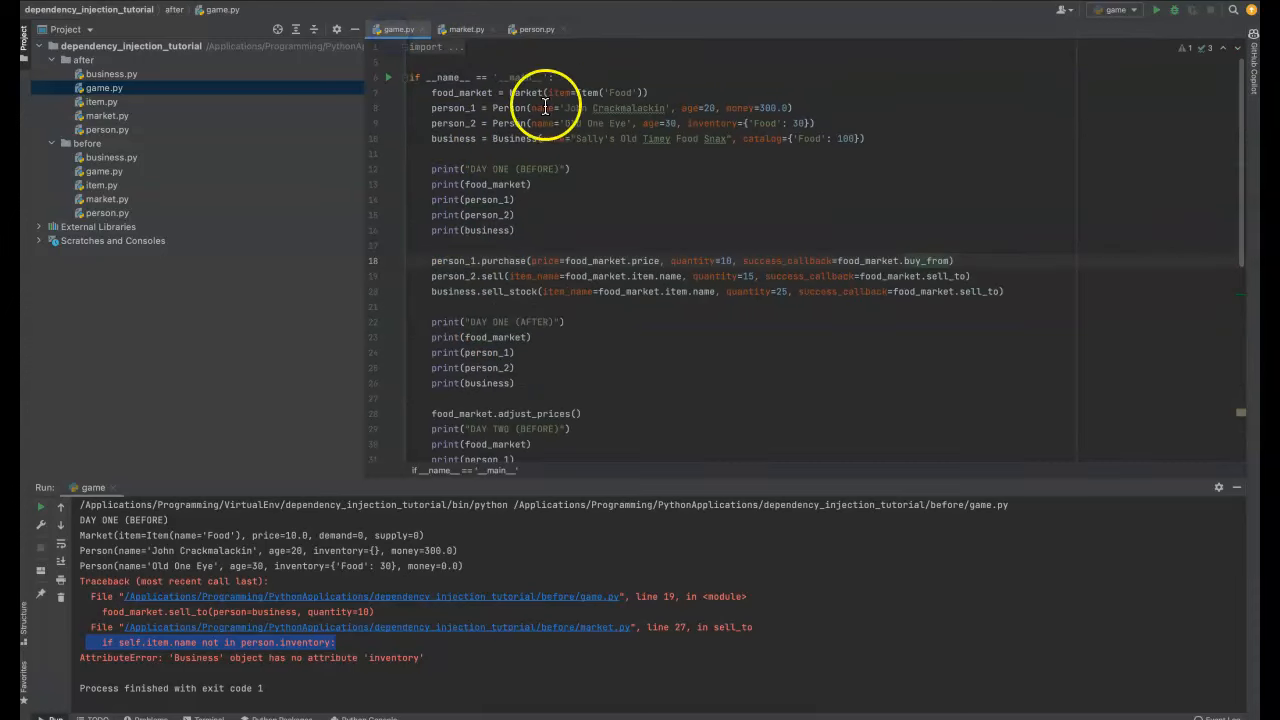
{"action": "left_click", "coordinate": [537, 28]}
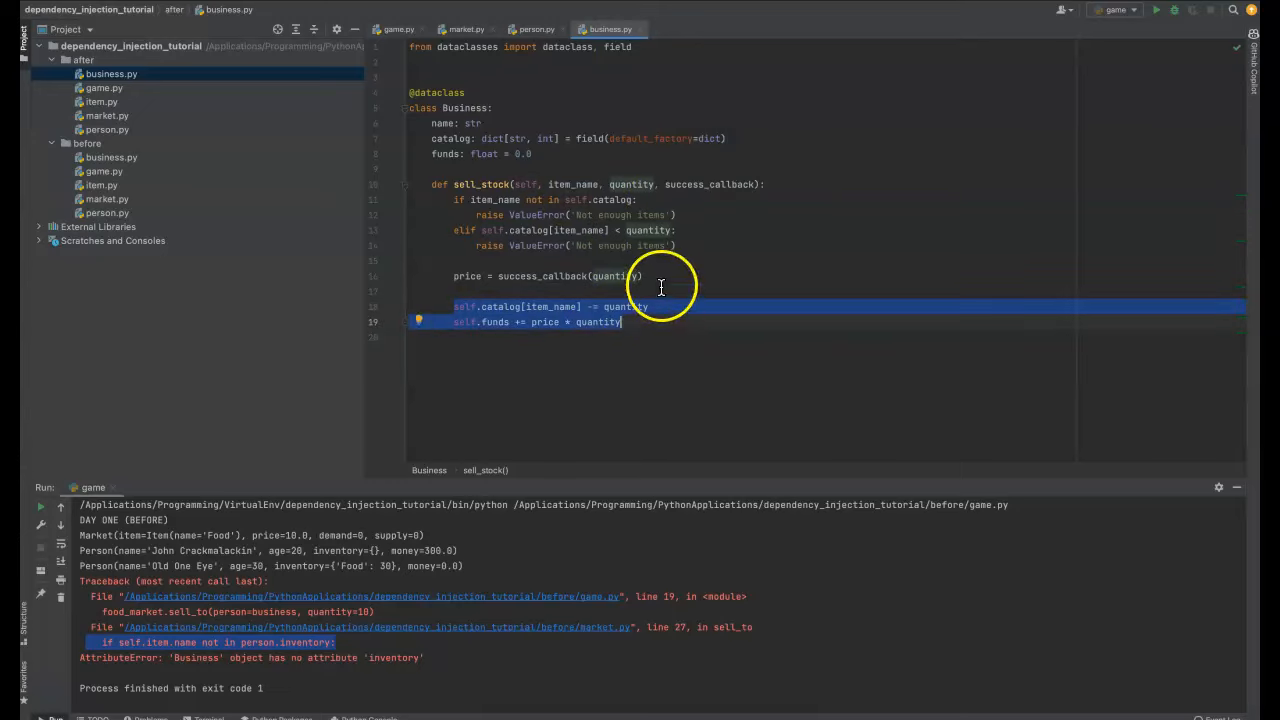
- Deselect the sell_stock lines, glance at market.py, and scroll through game.py
{"action": "left_click", "coordinate": [575, 276]}
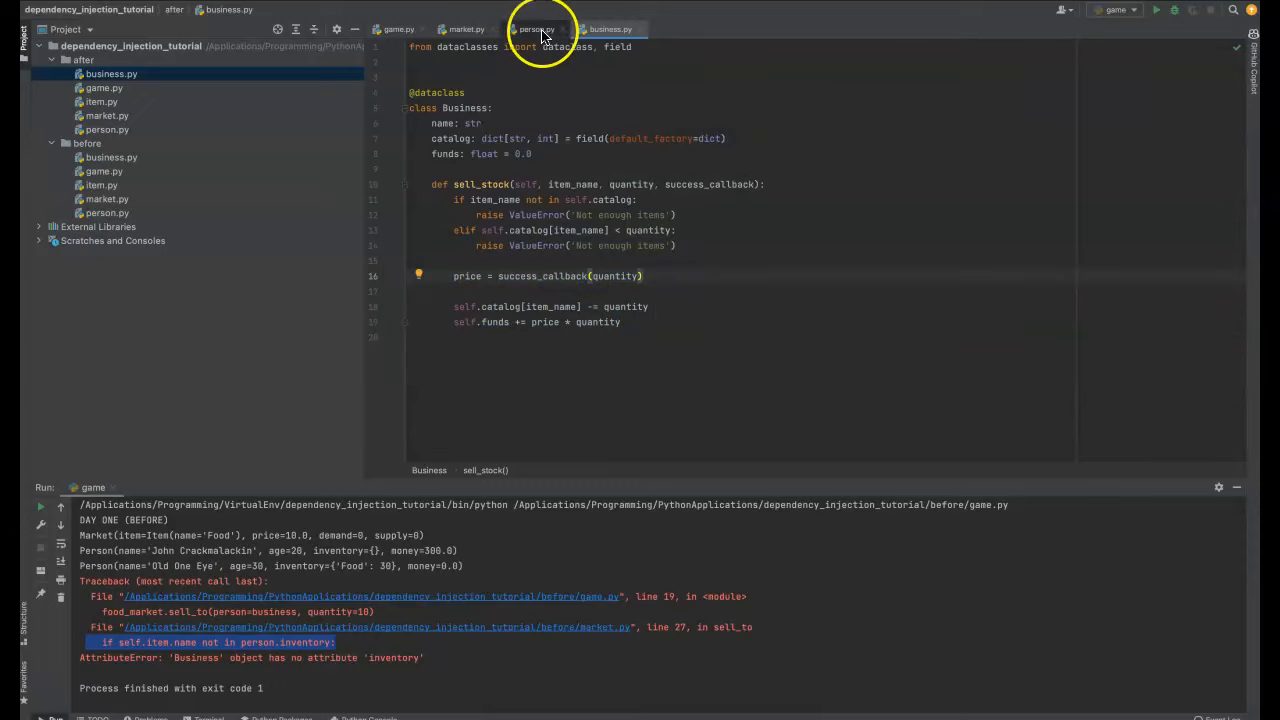
{"action": "left_click", "coordinate": [464, 28]}
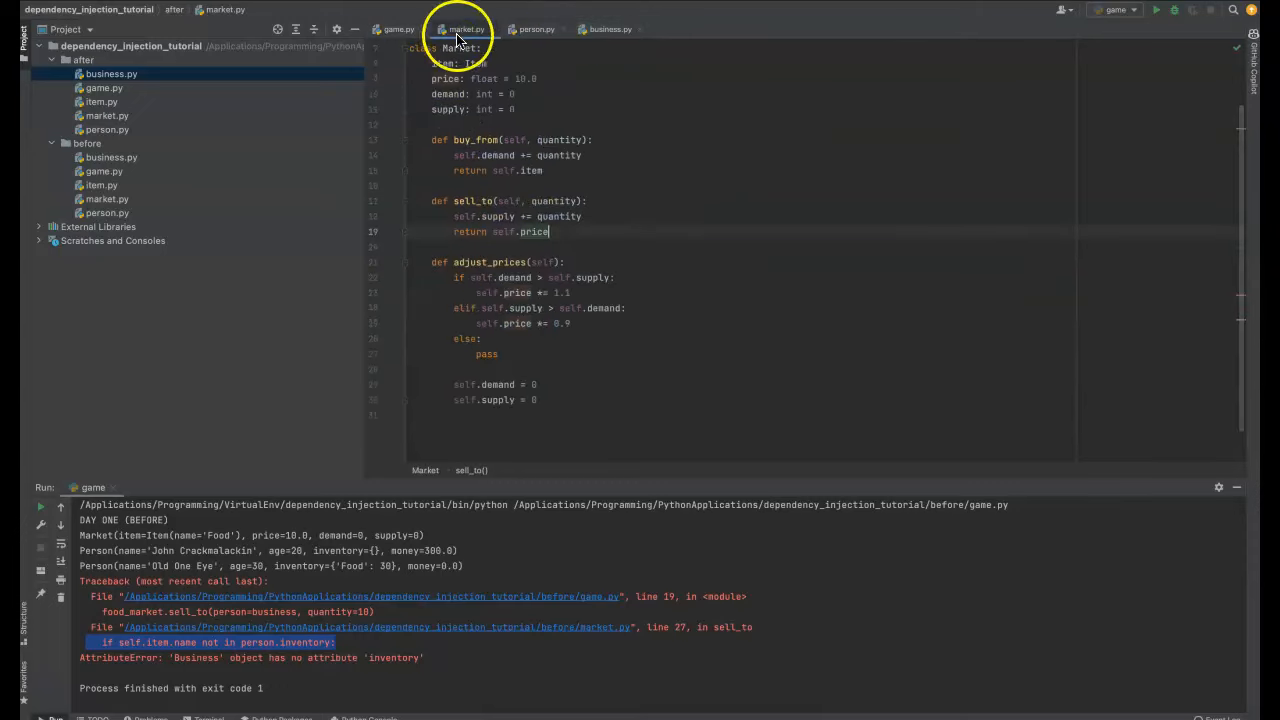
{"action": "left_click", "coordinate": [397, 29]}
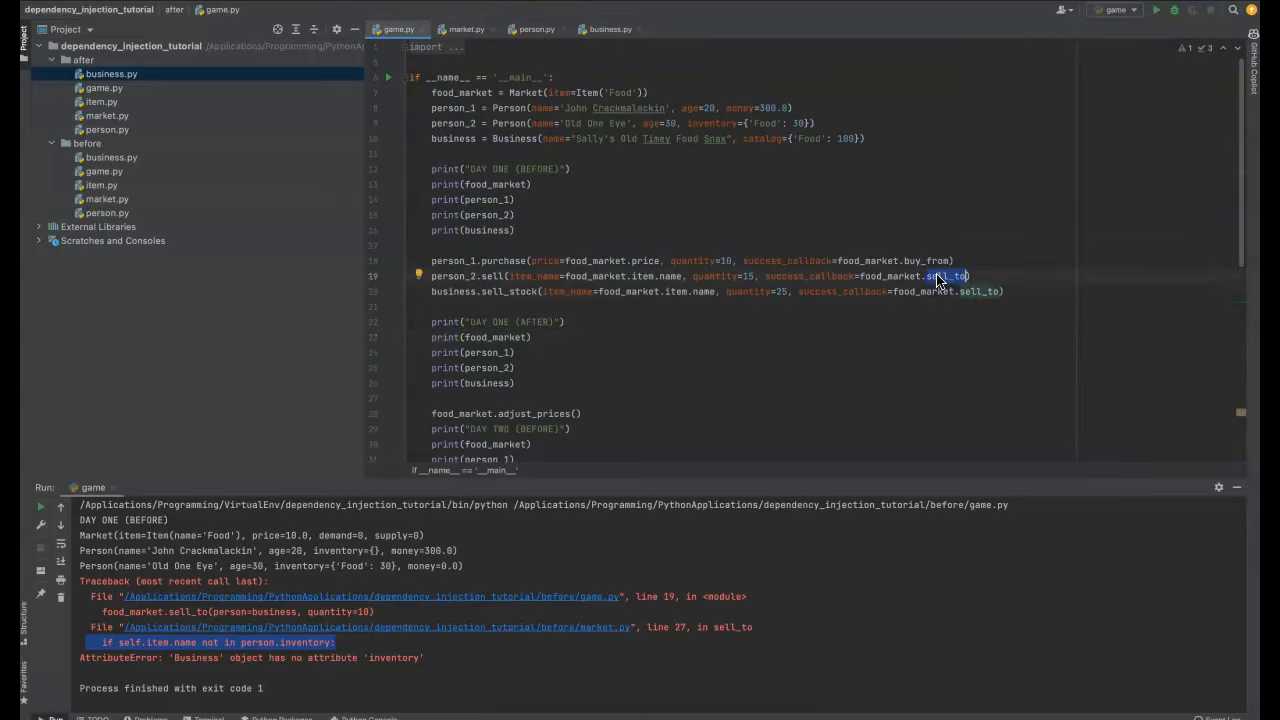
{"action": "mouse_move", "coordinate": [930, 260]}
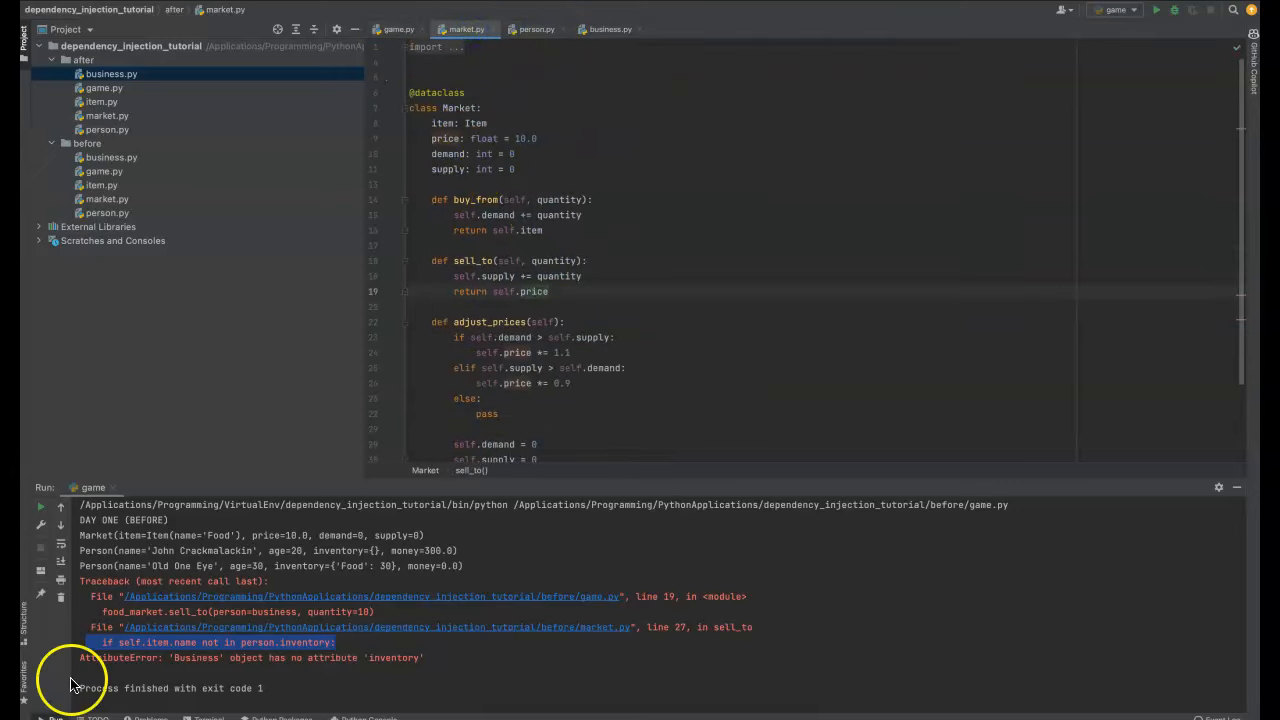
{"action": "scroll", "scroll_direction": "down", "scroll_amount": 3}
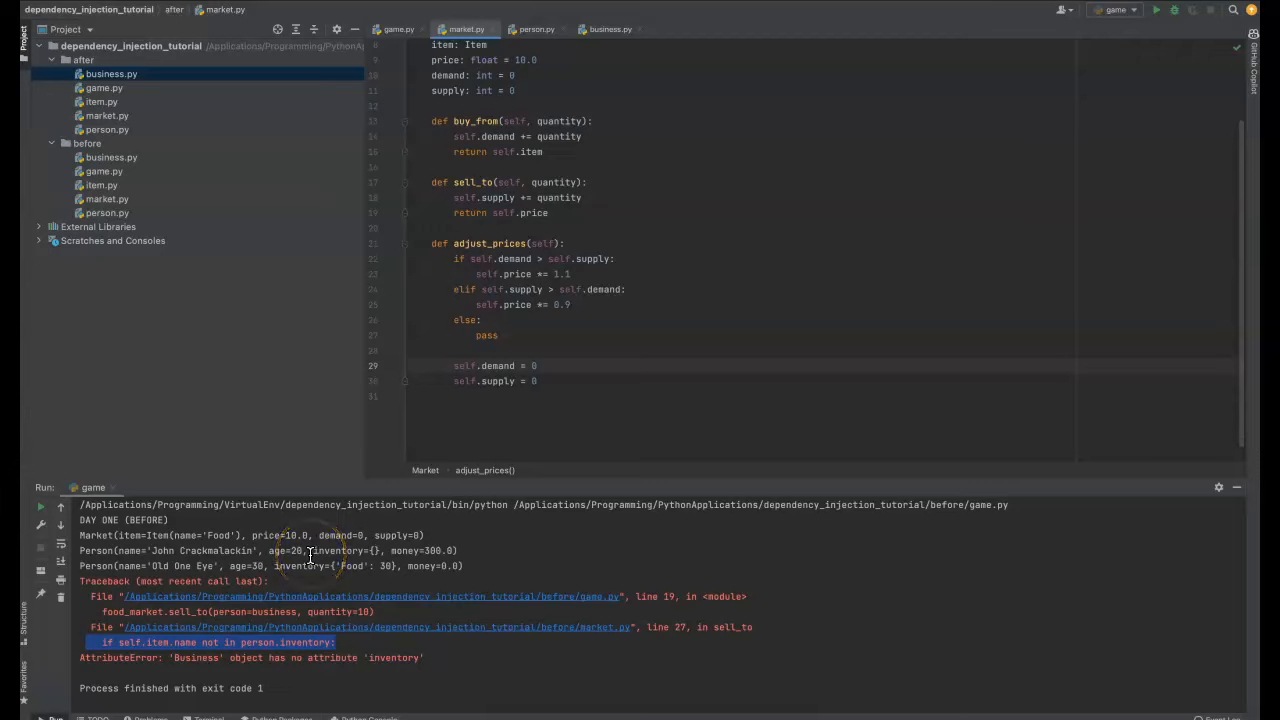